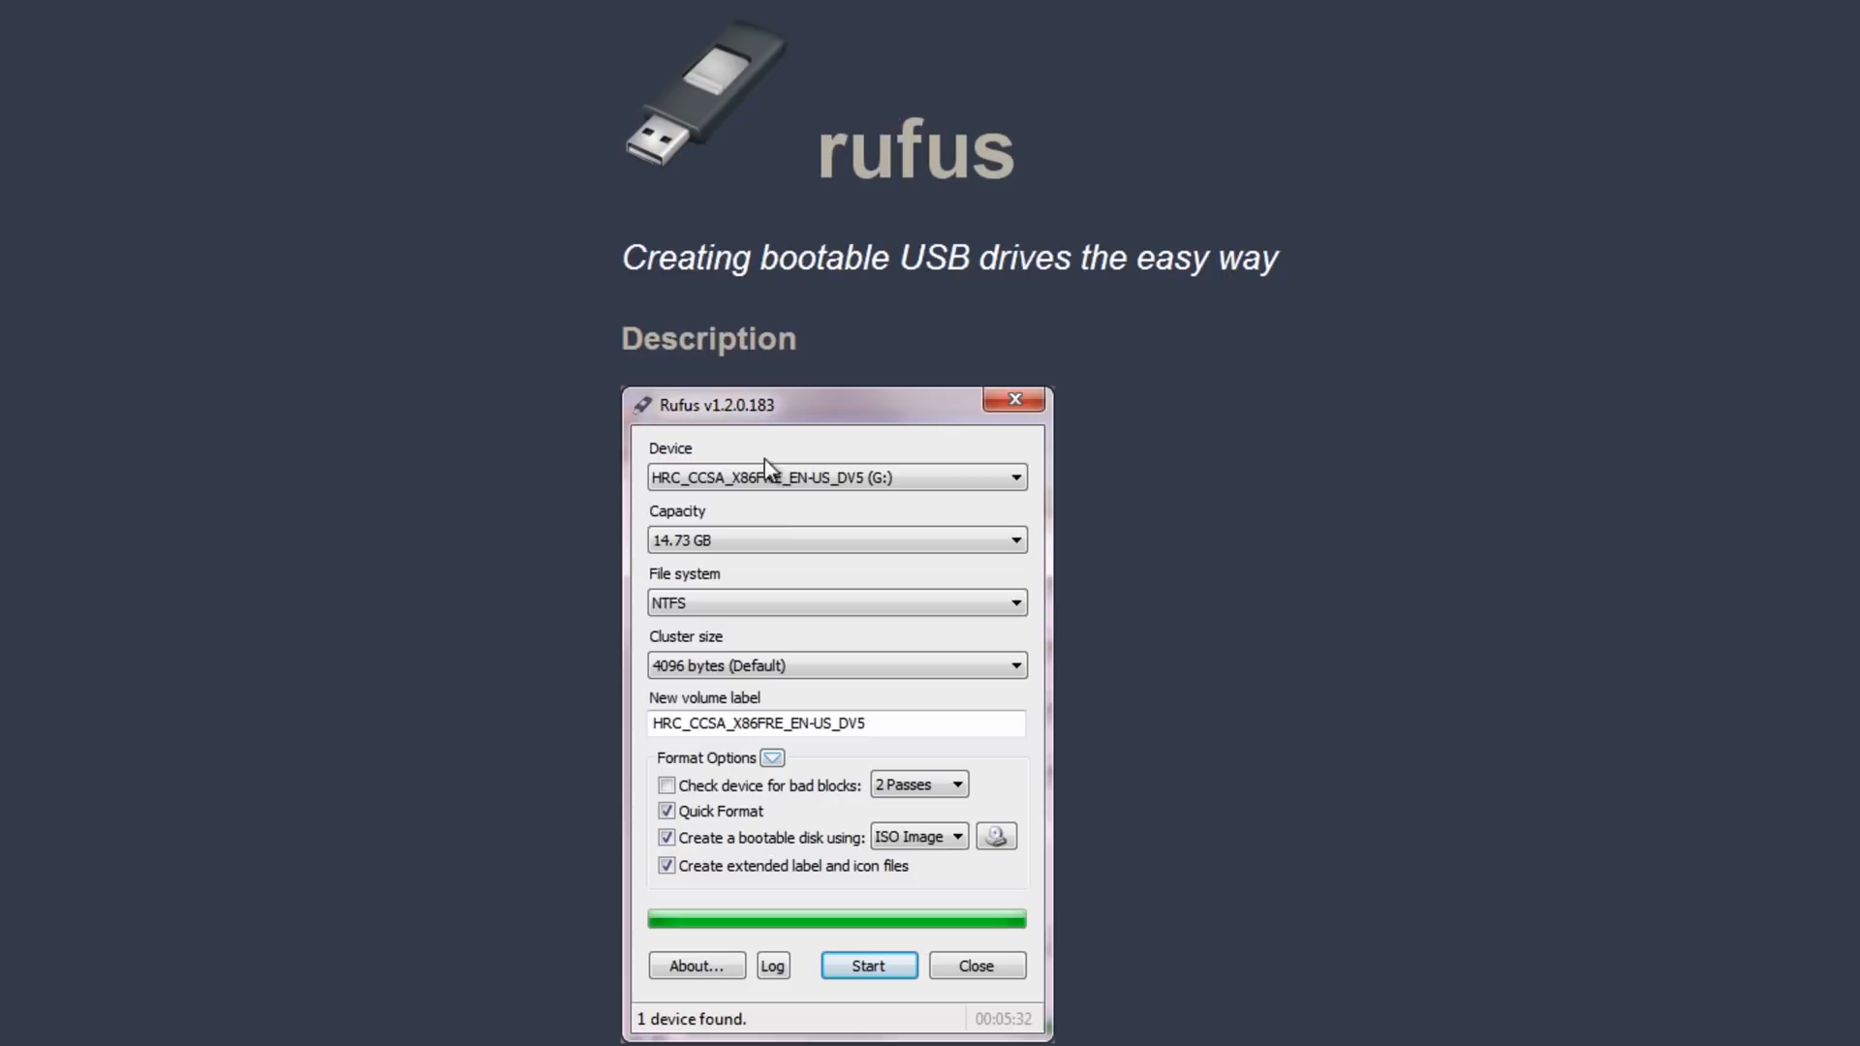
mouse_move(936, 815)
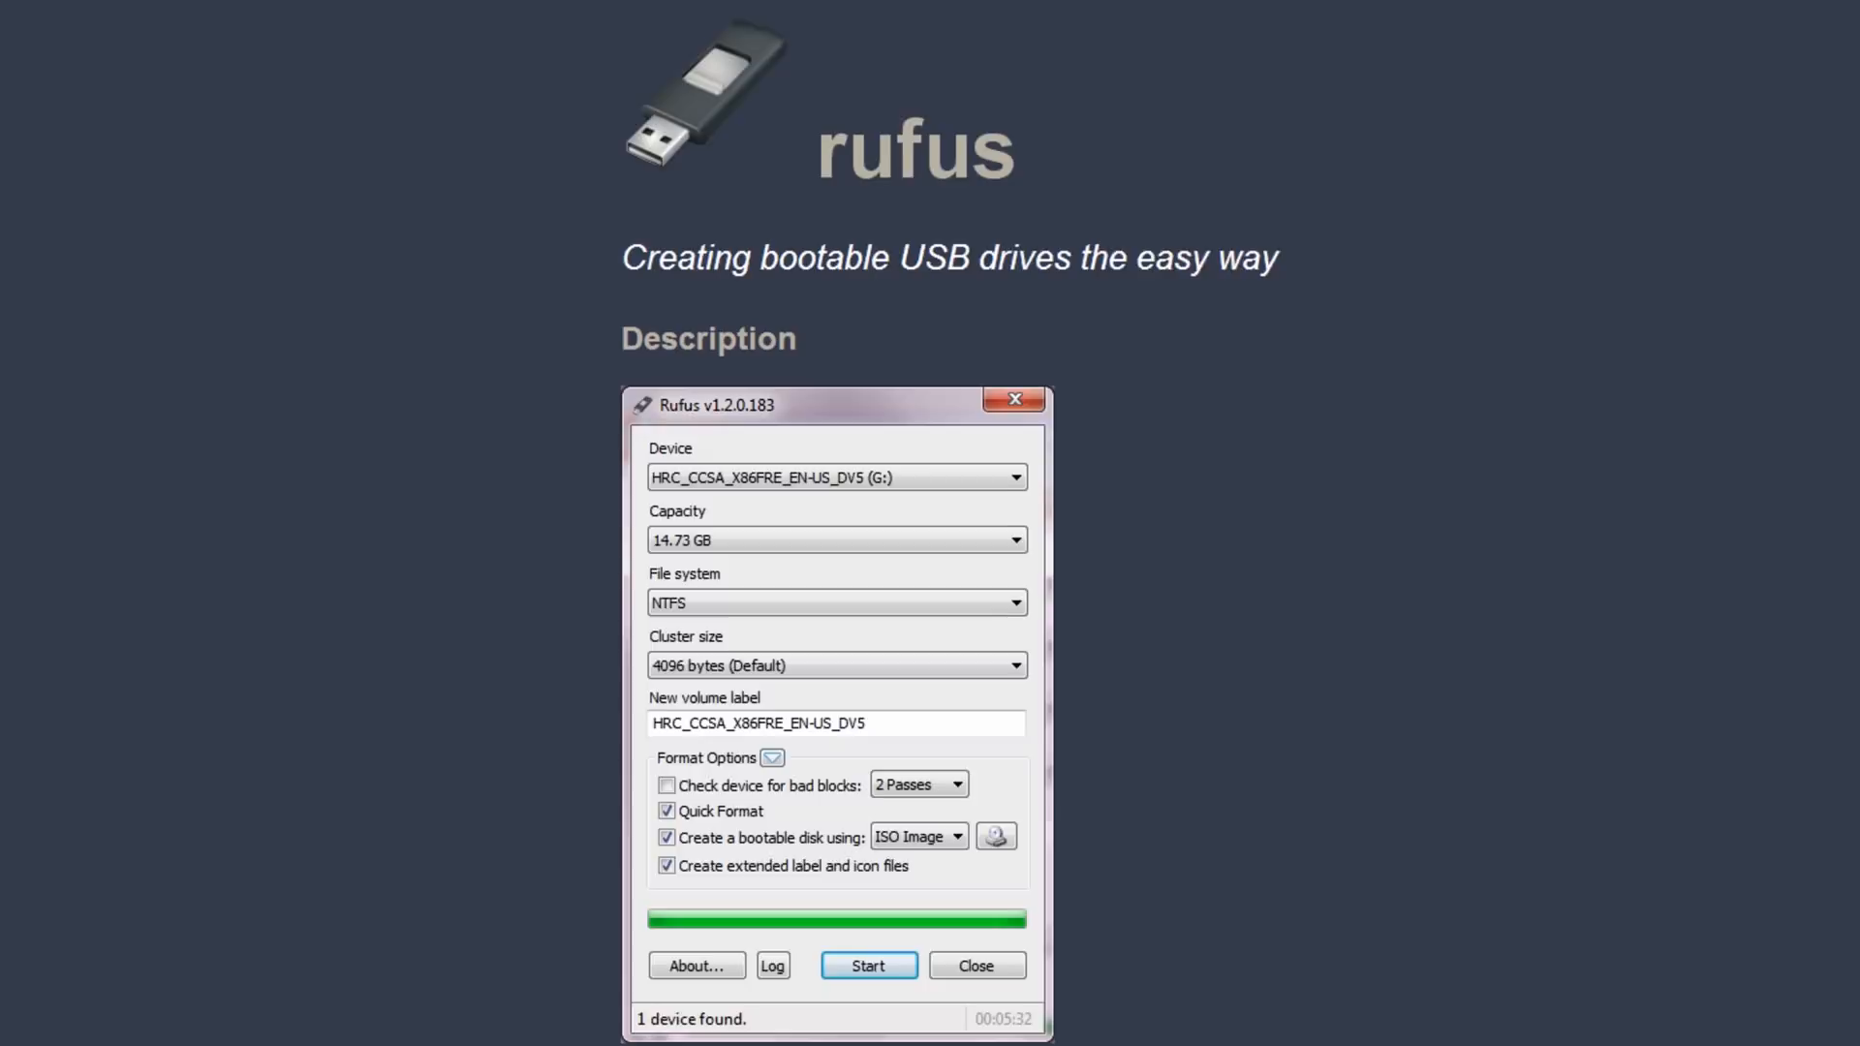
Scroll the Rufus homepage down to the USB tool speed comparison tables.
scroll(down, 3)
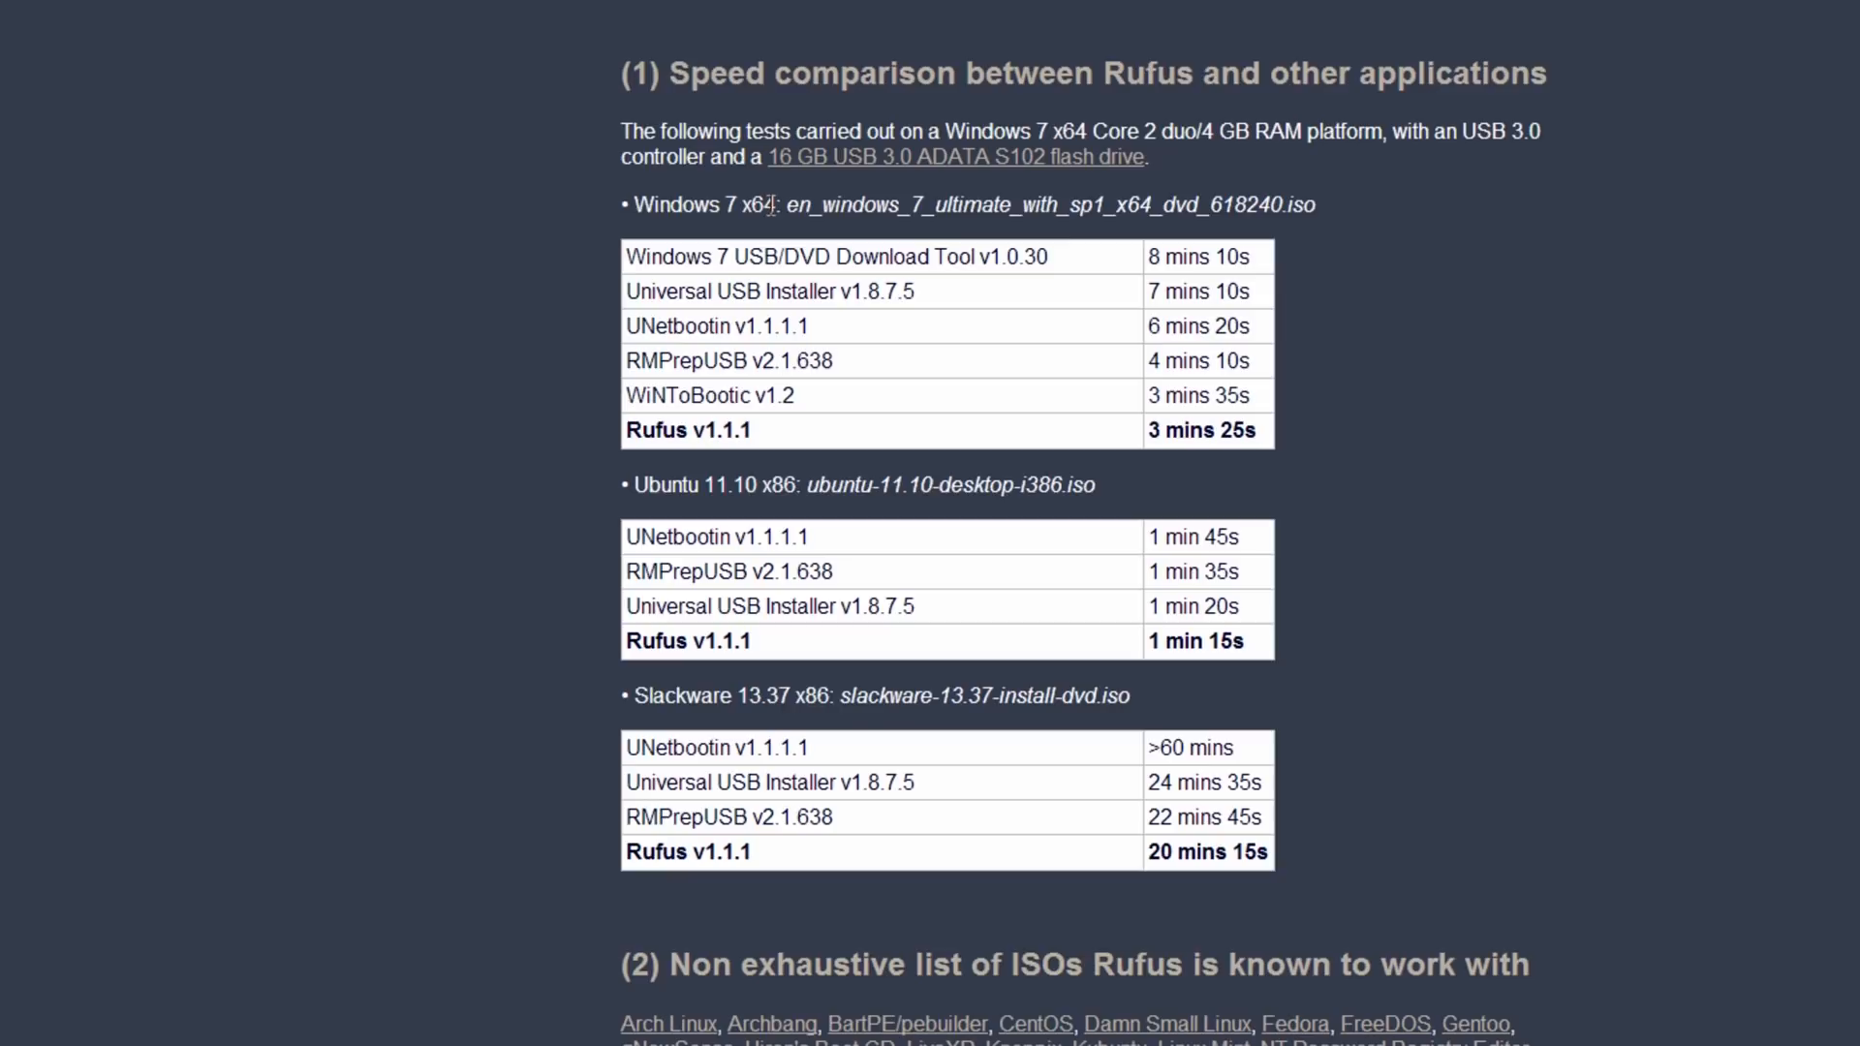
mouse_move(1665, 358)
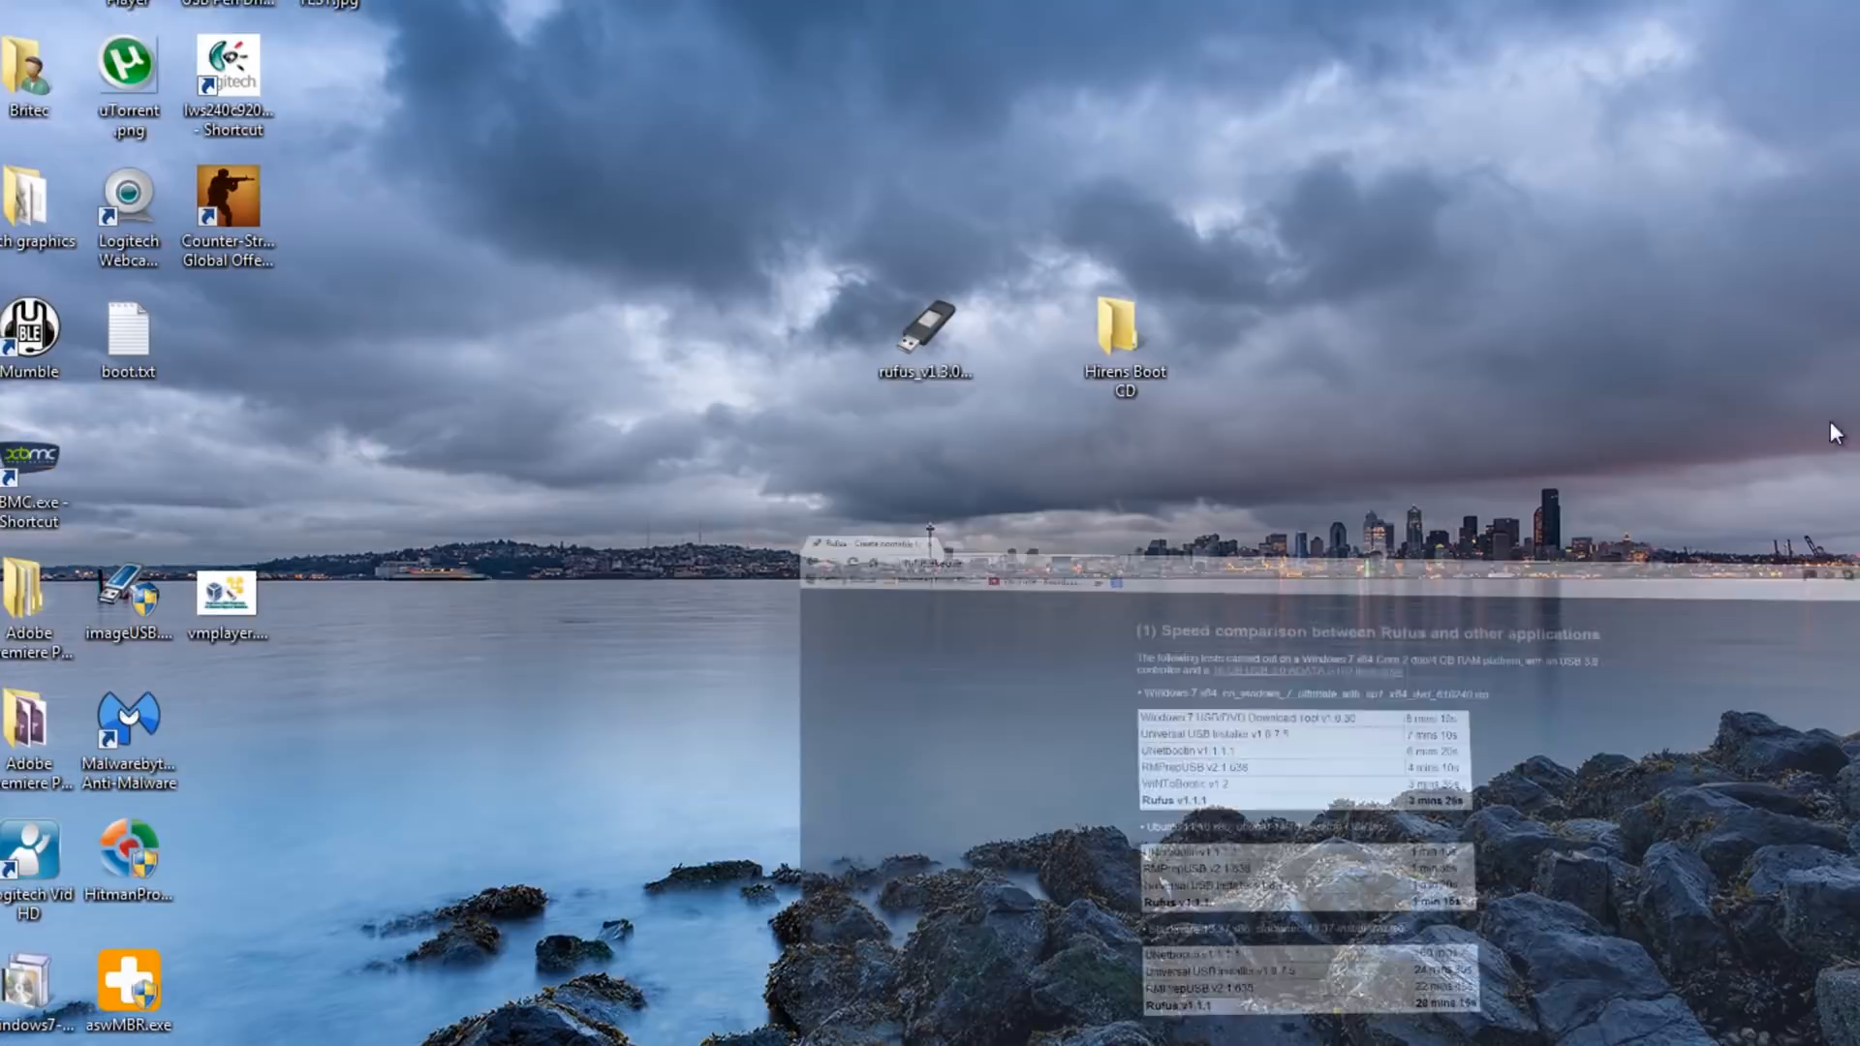
Check the 3.73 GB USB disk in Computer, then run rufus_v1.3.0.exe as administrator.
double_click(1121, 328)
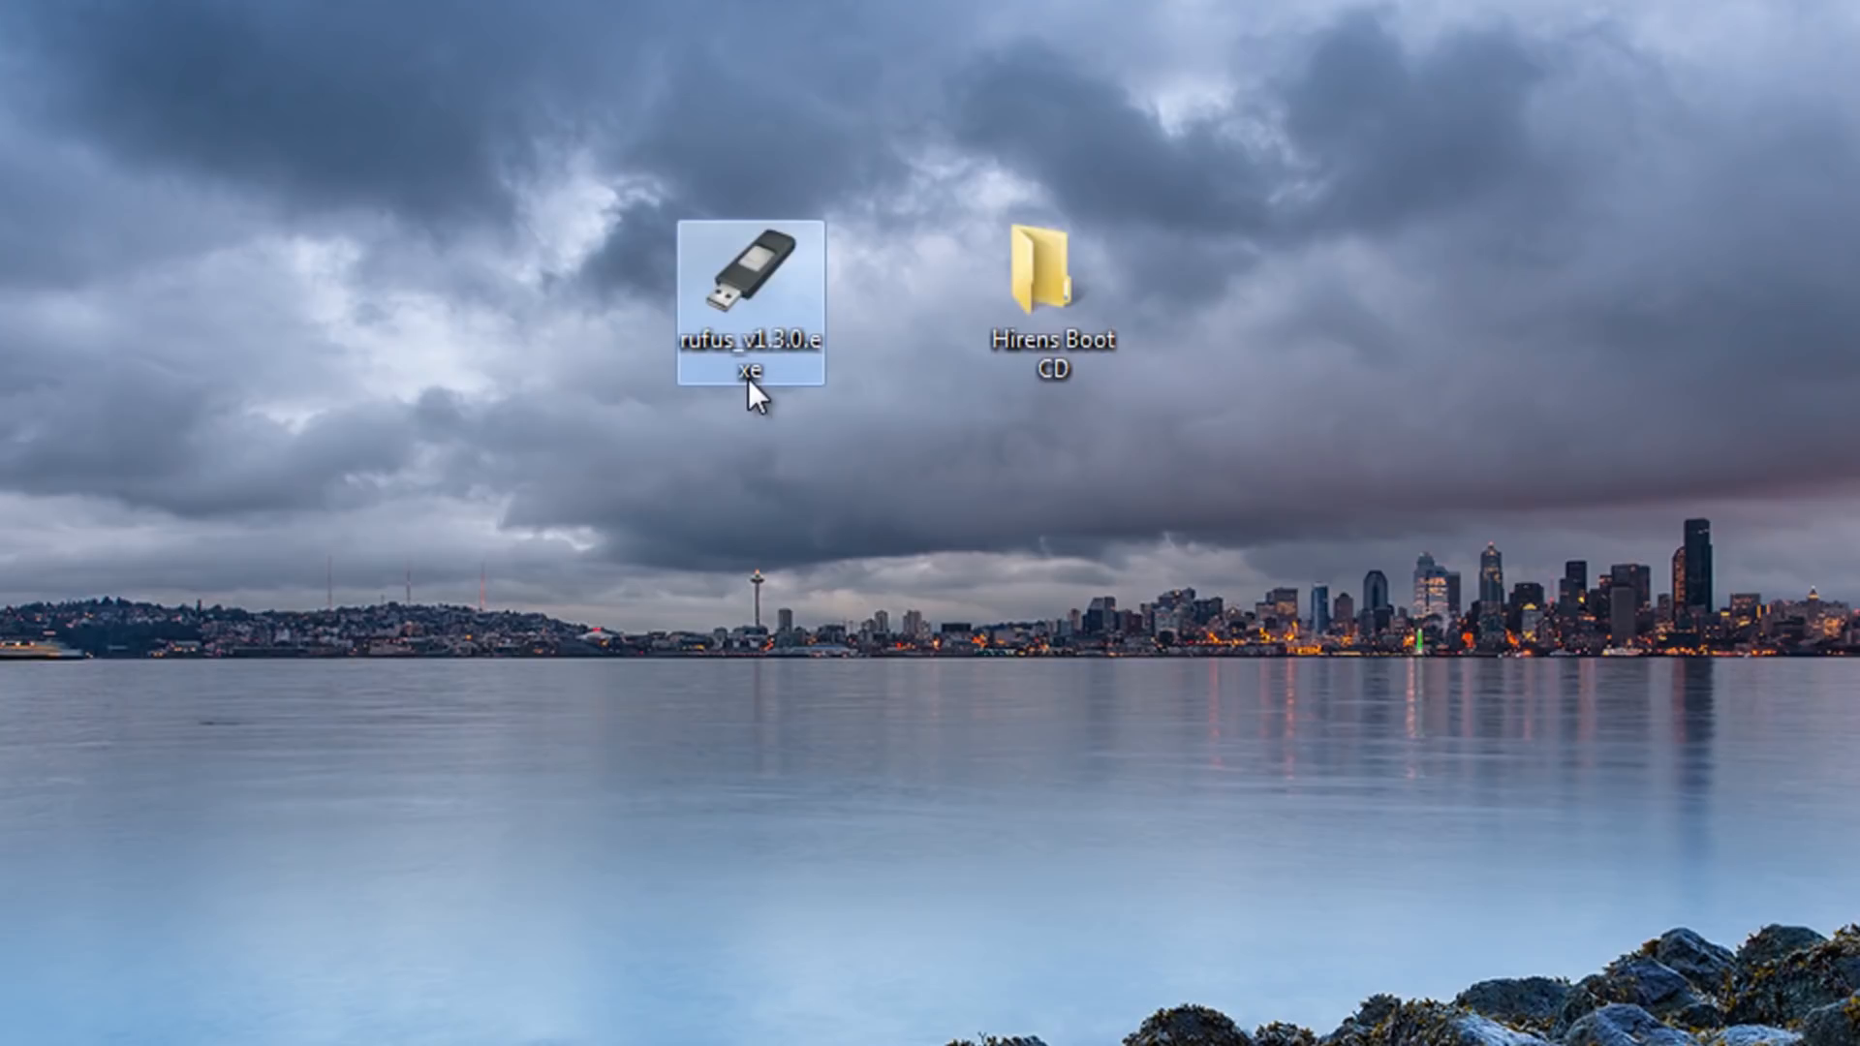
right_click(754, 308)
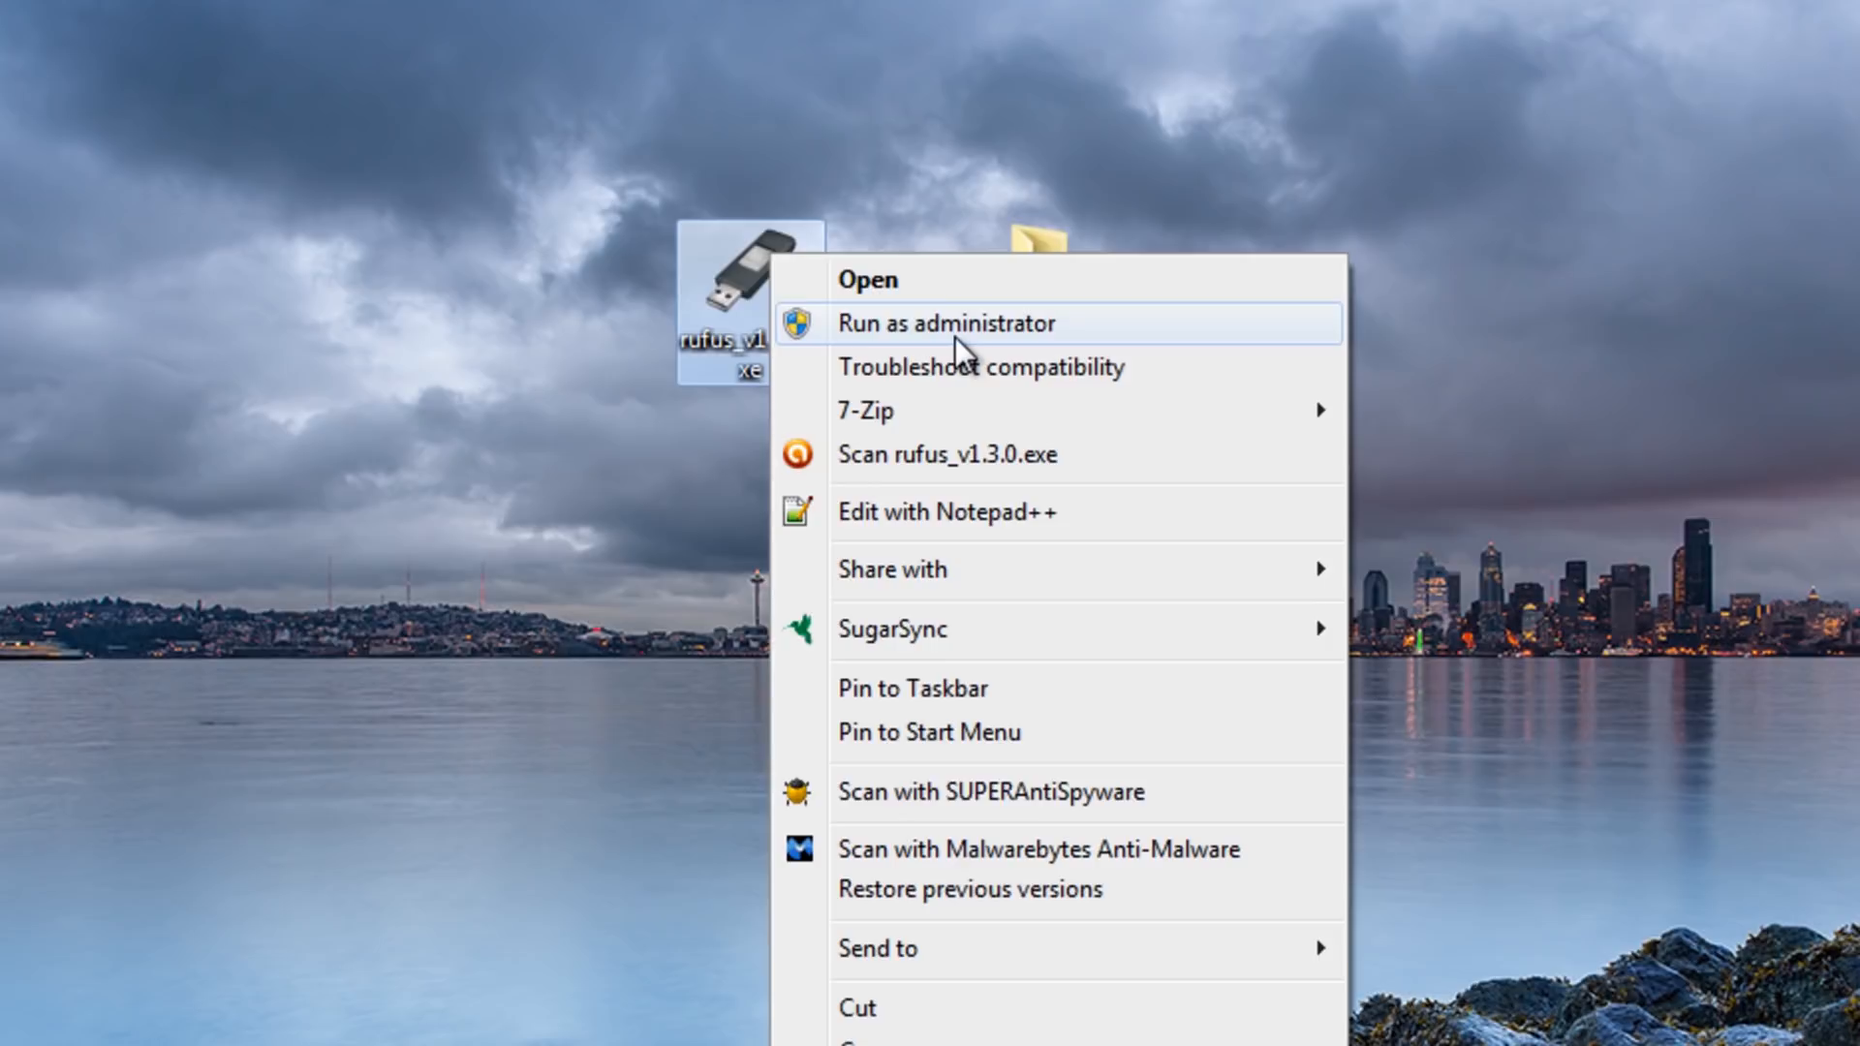
click(965, 323)
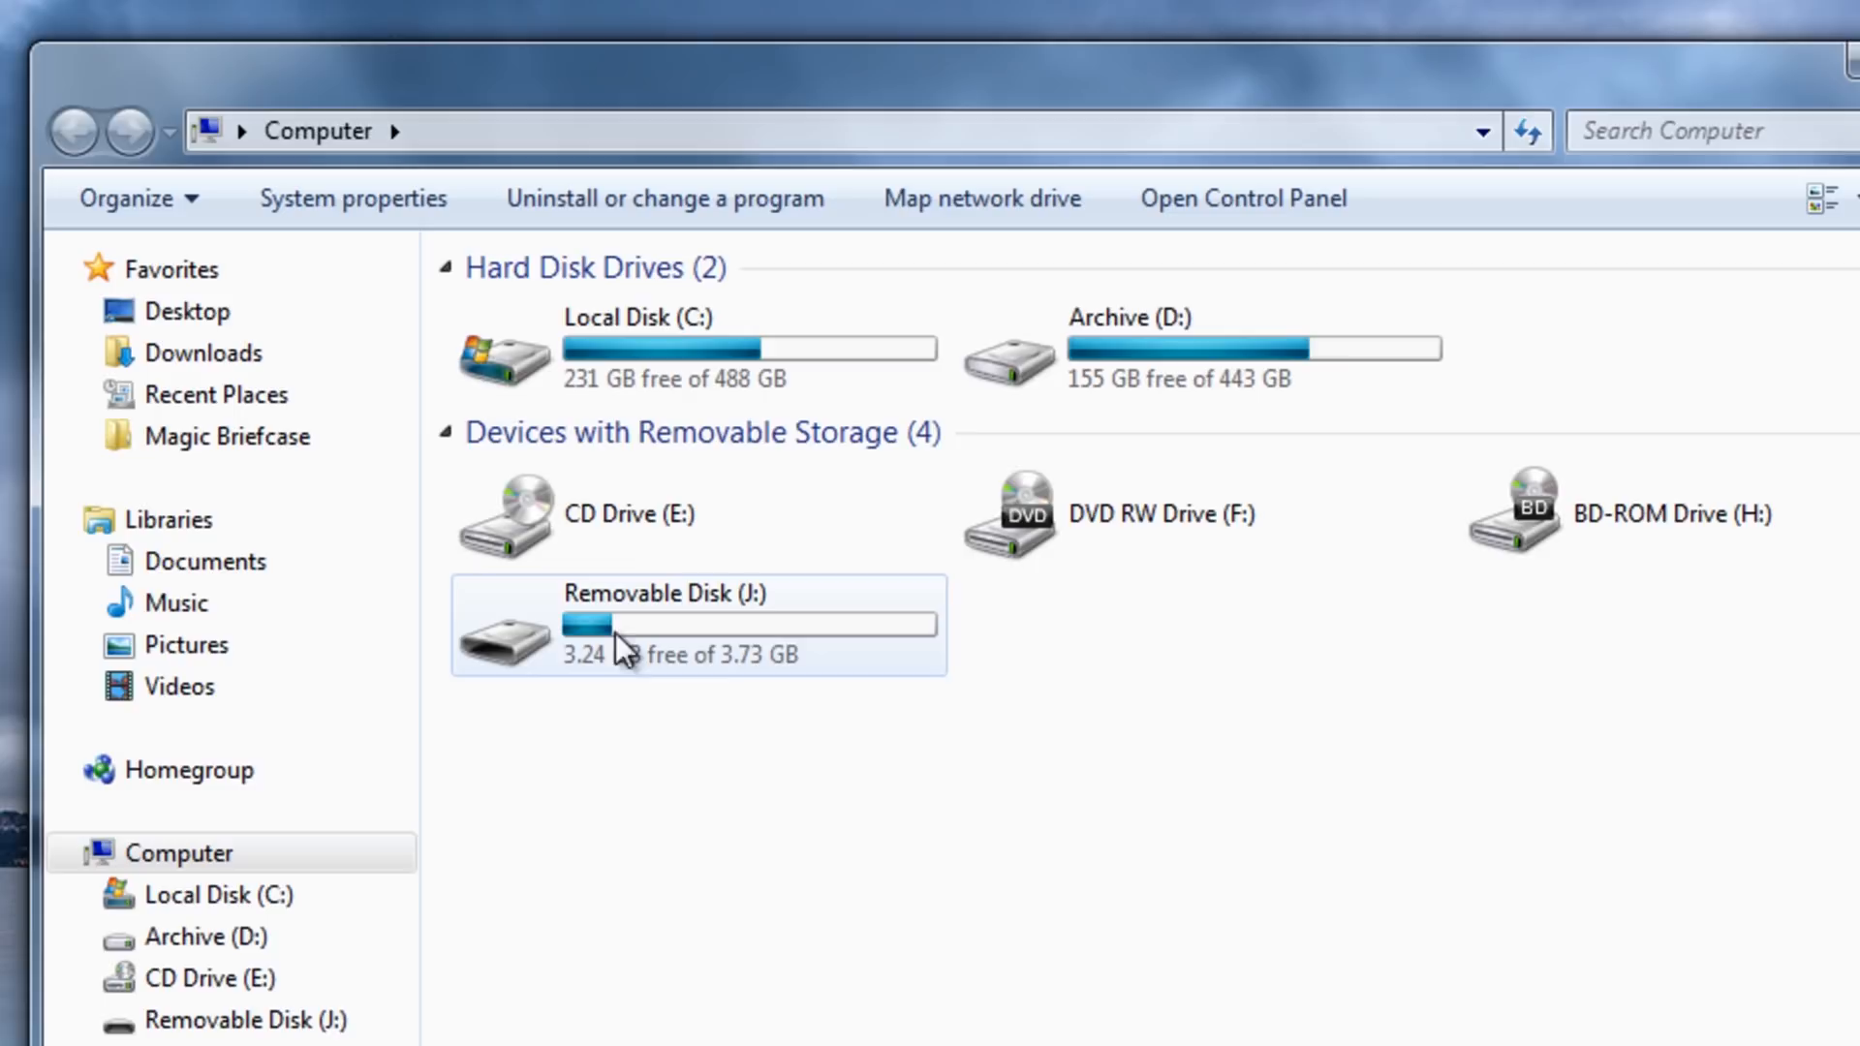
mouse_move(754, 611)
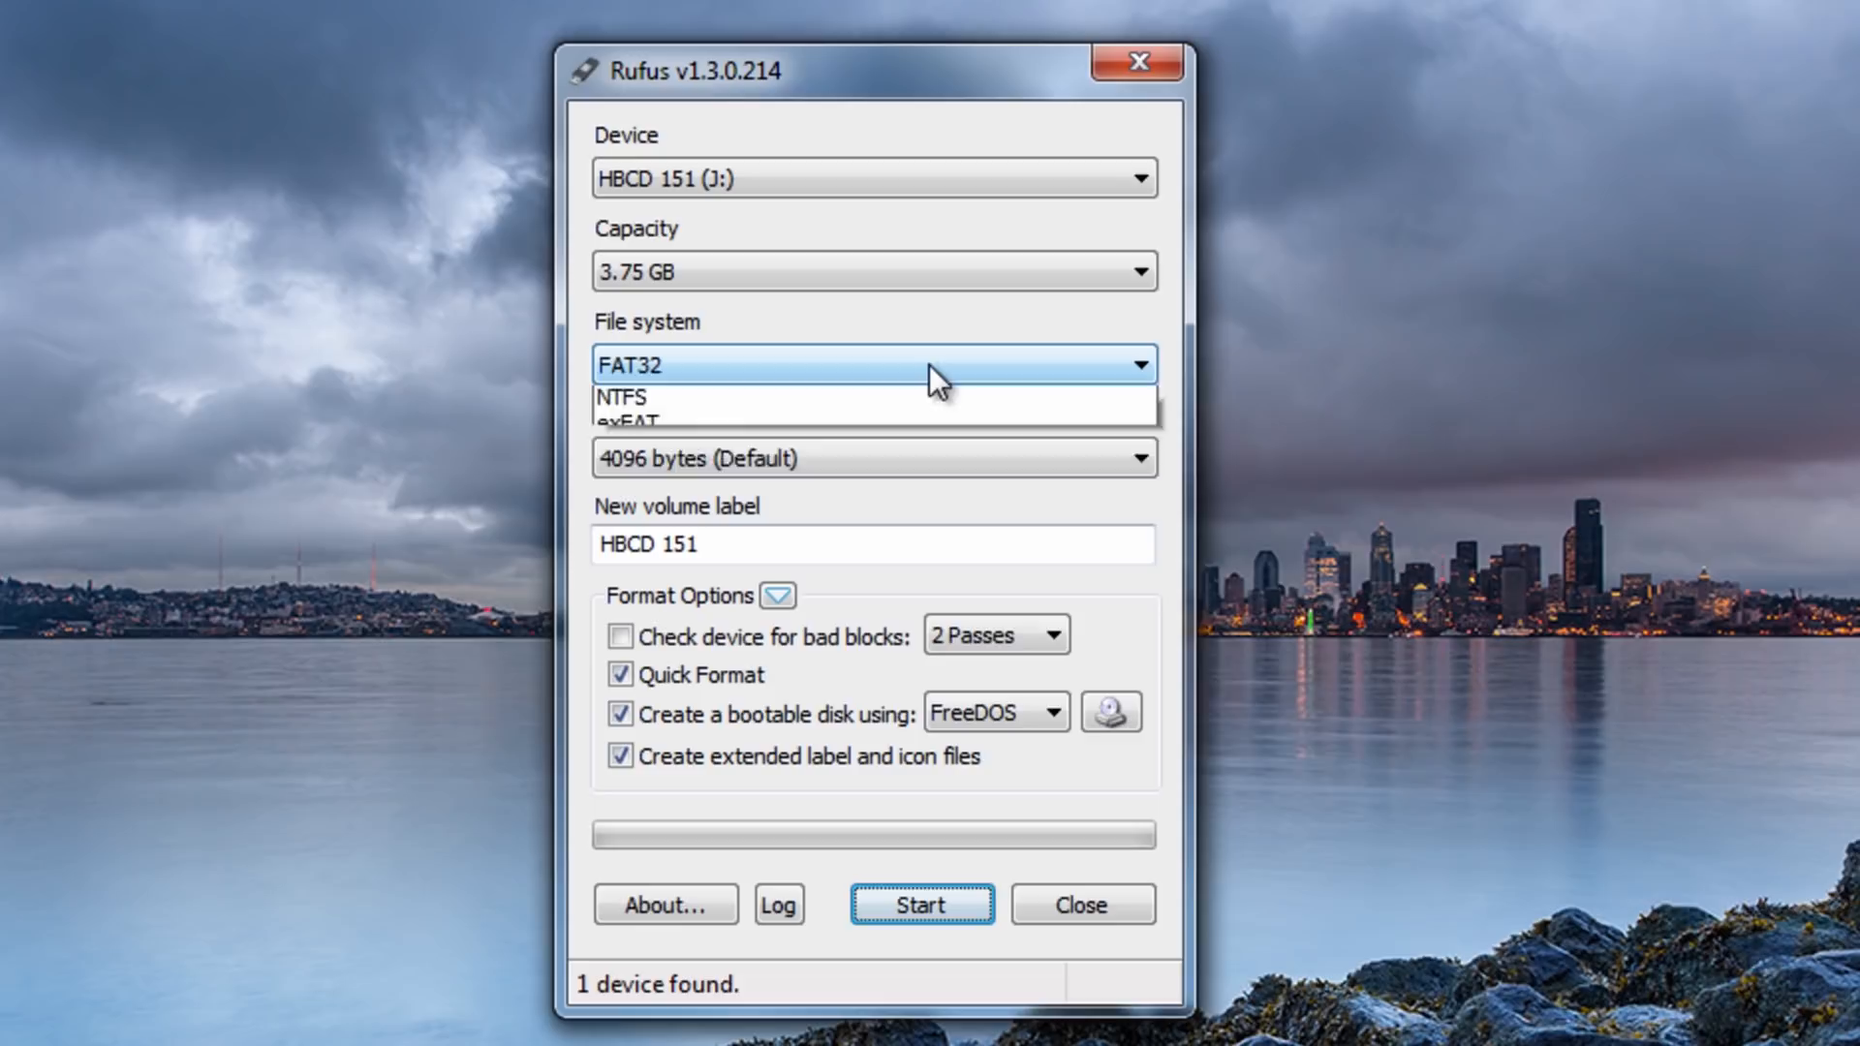
Keep FAT32 selected as the file system for drive J:.
click(872, 365)
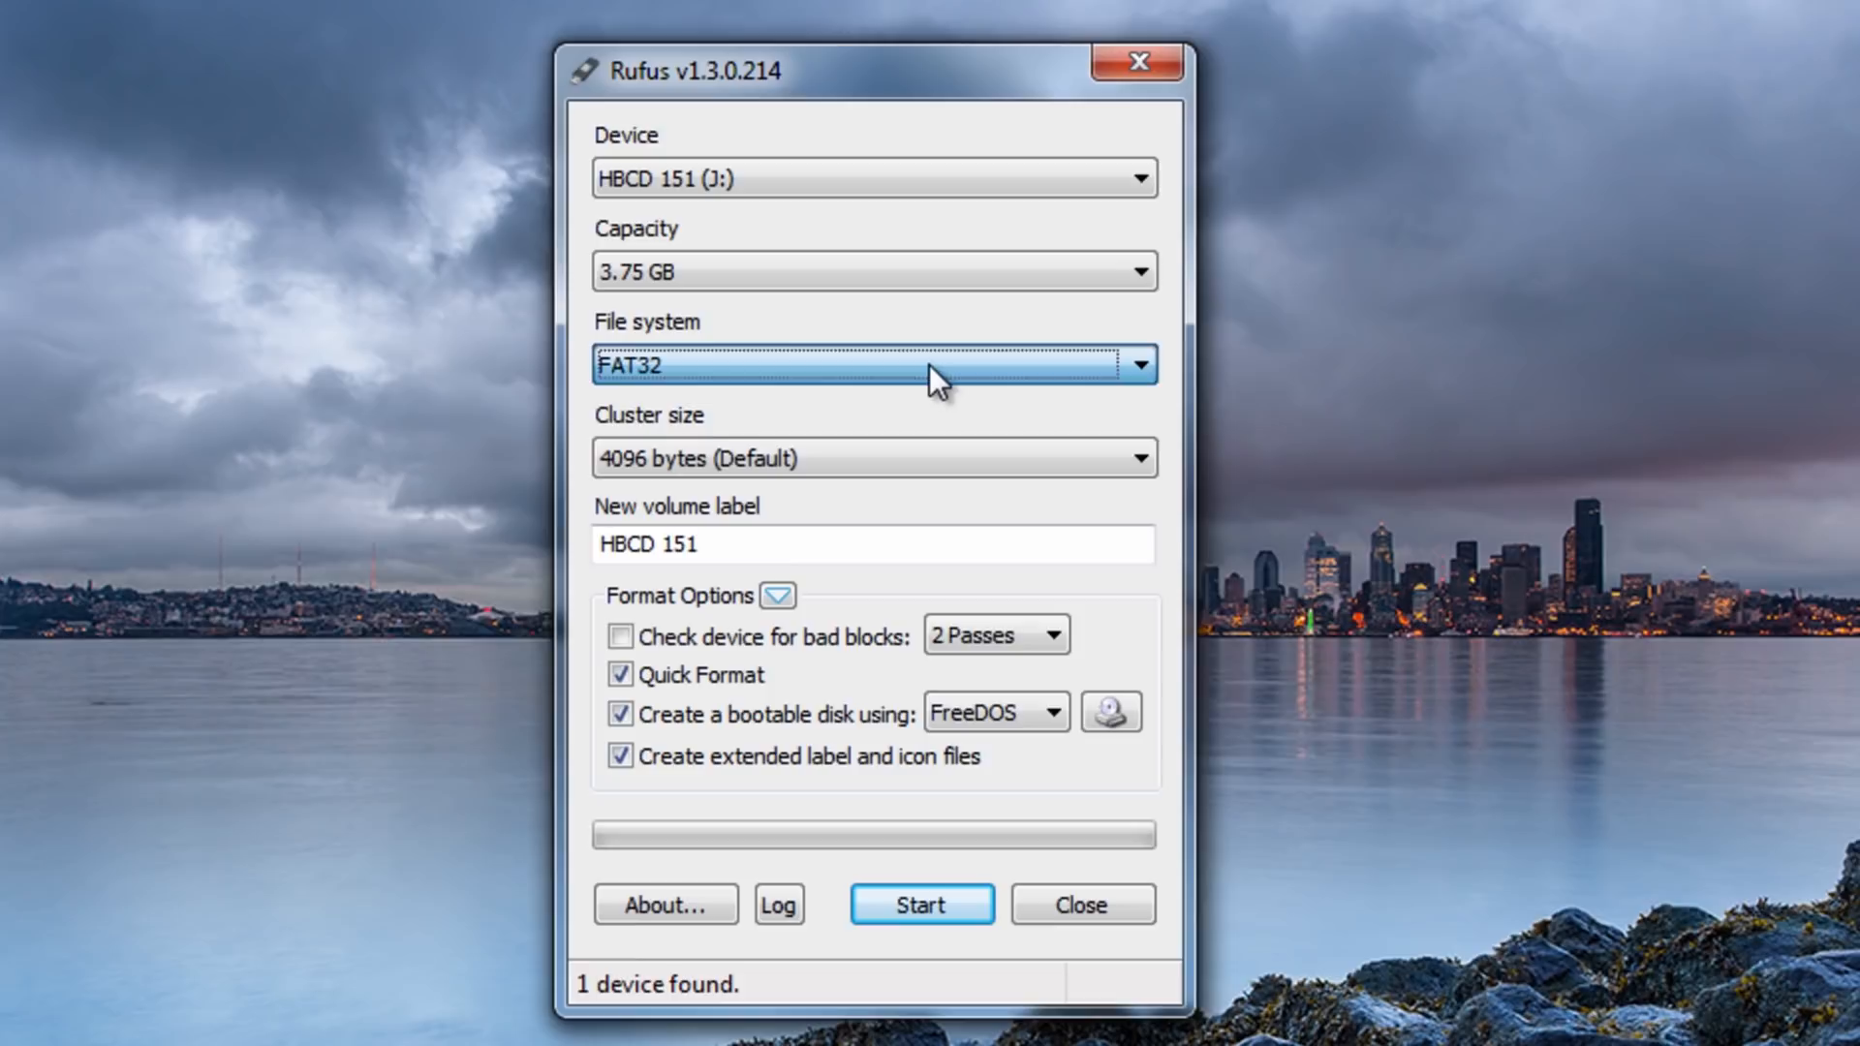
mouse_move(1056, 650)
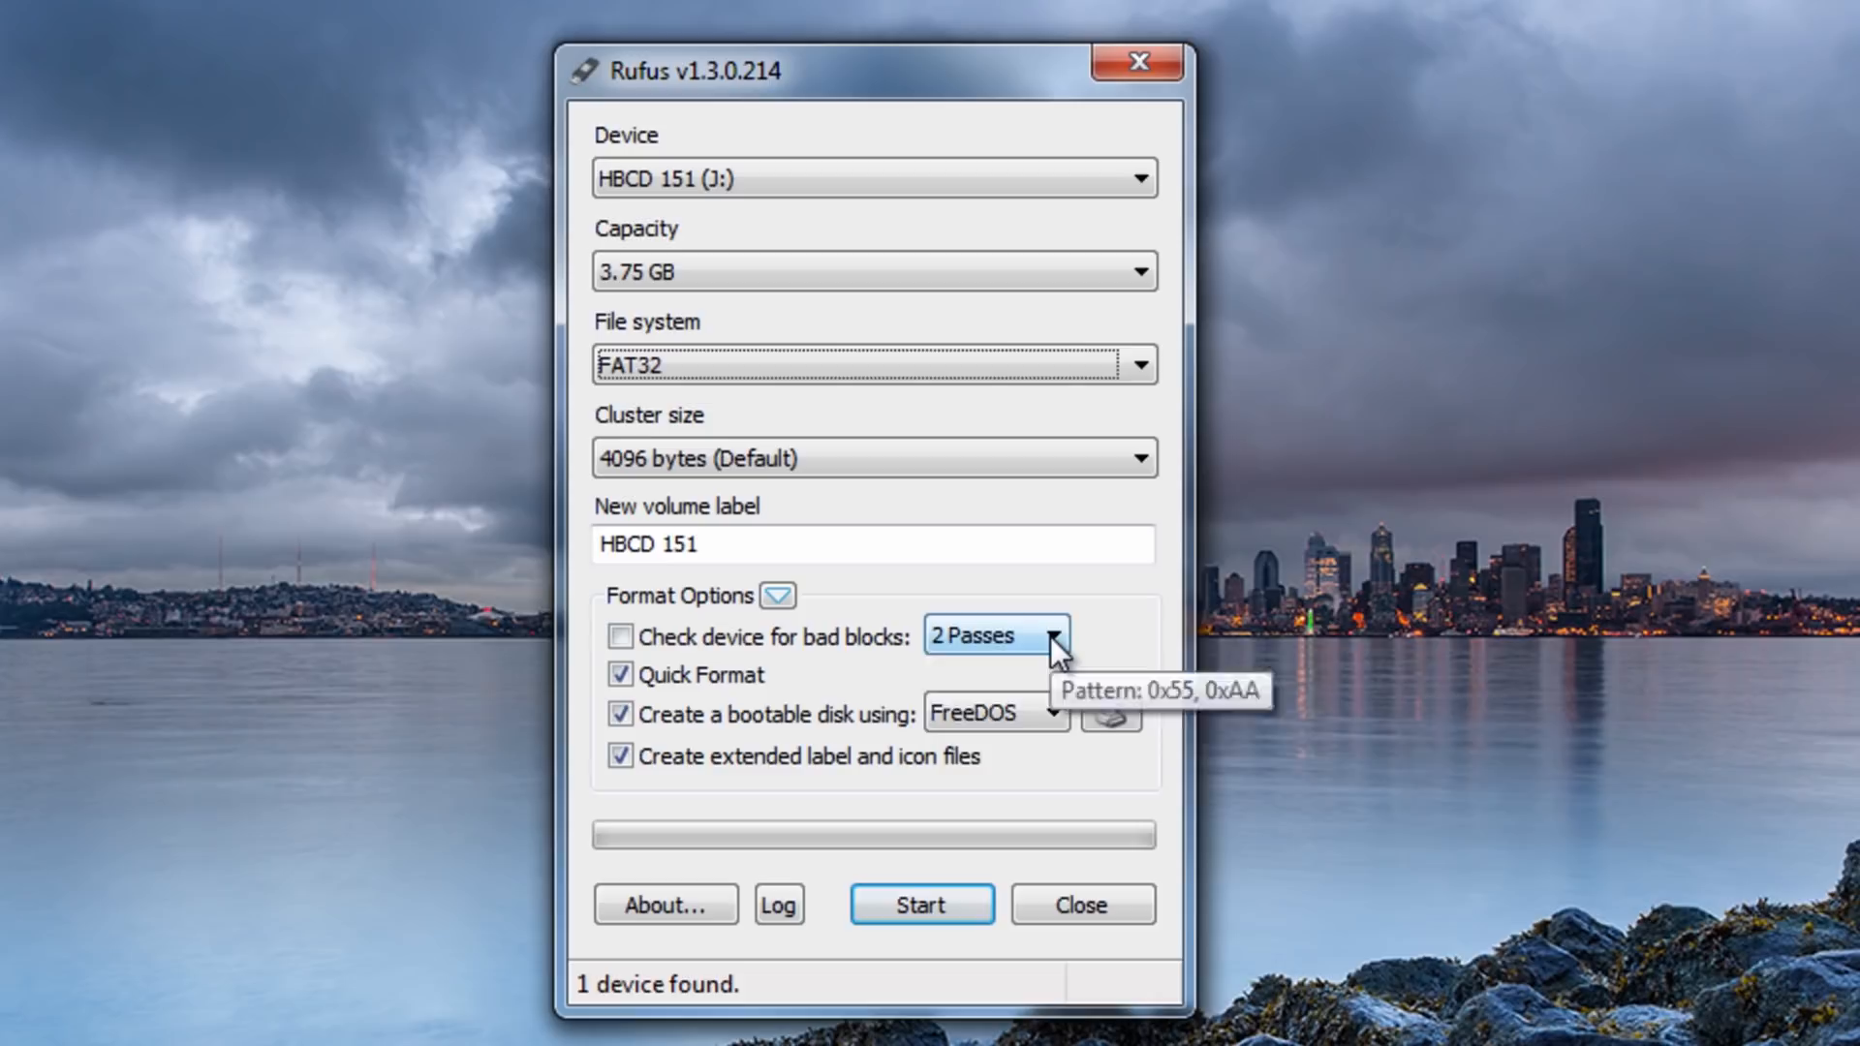
mouse_move(779, 596)
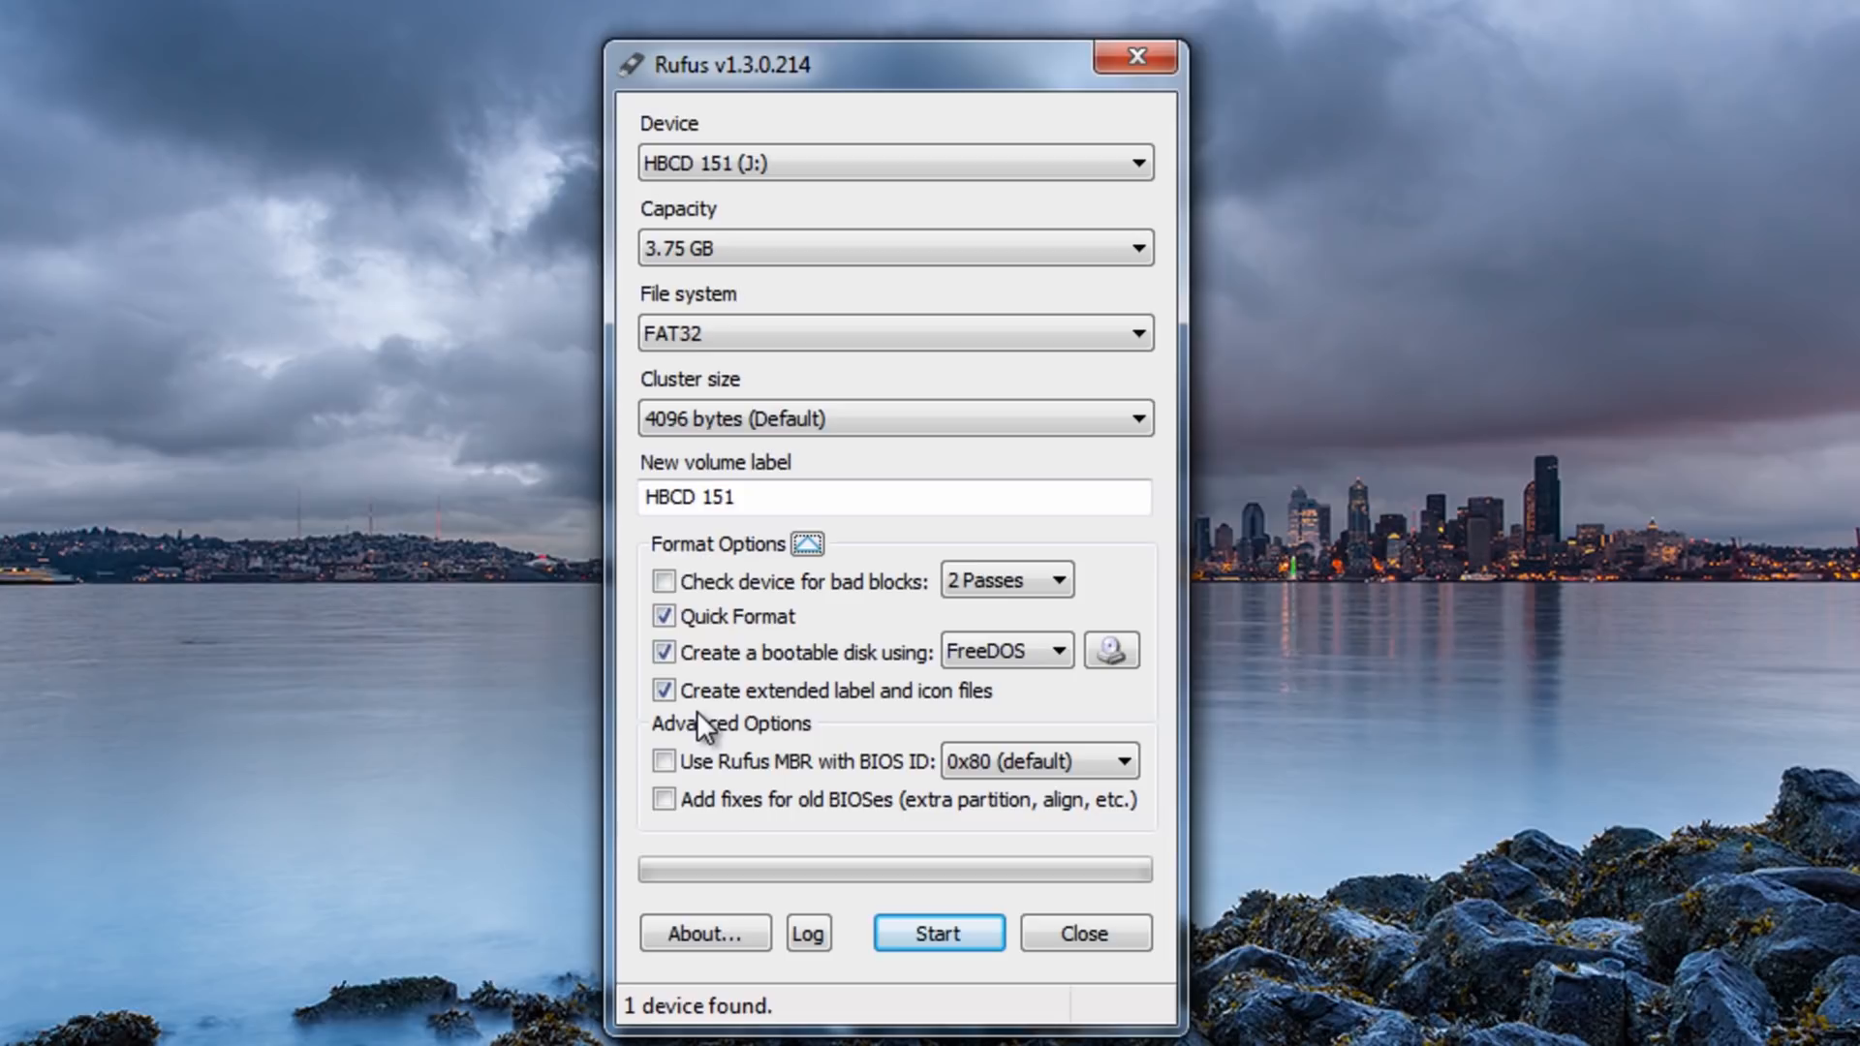
Set the bootable disk type to ISO Image and browse for the image file.
click(1053, 650)
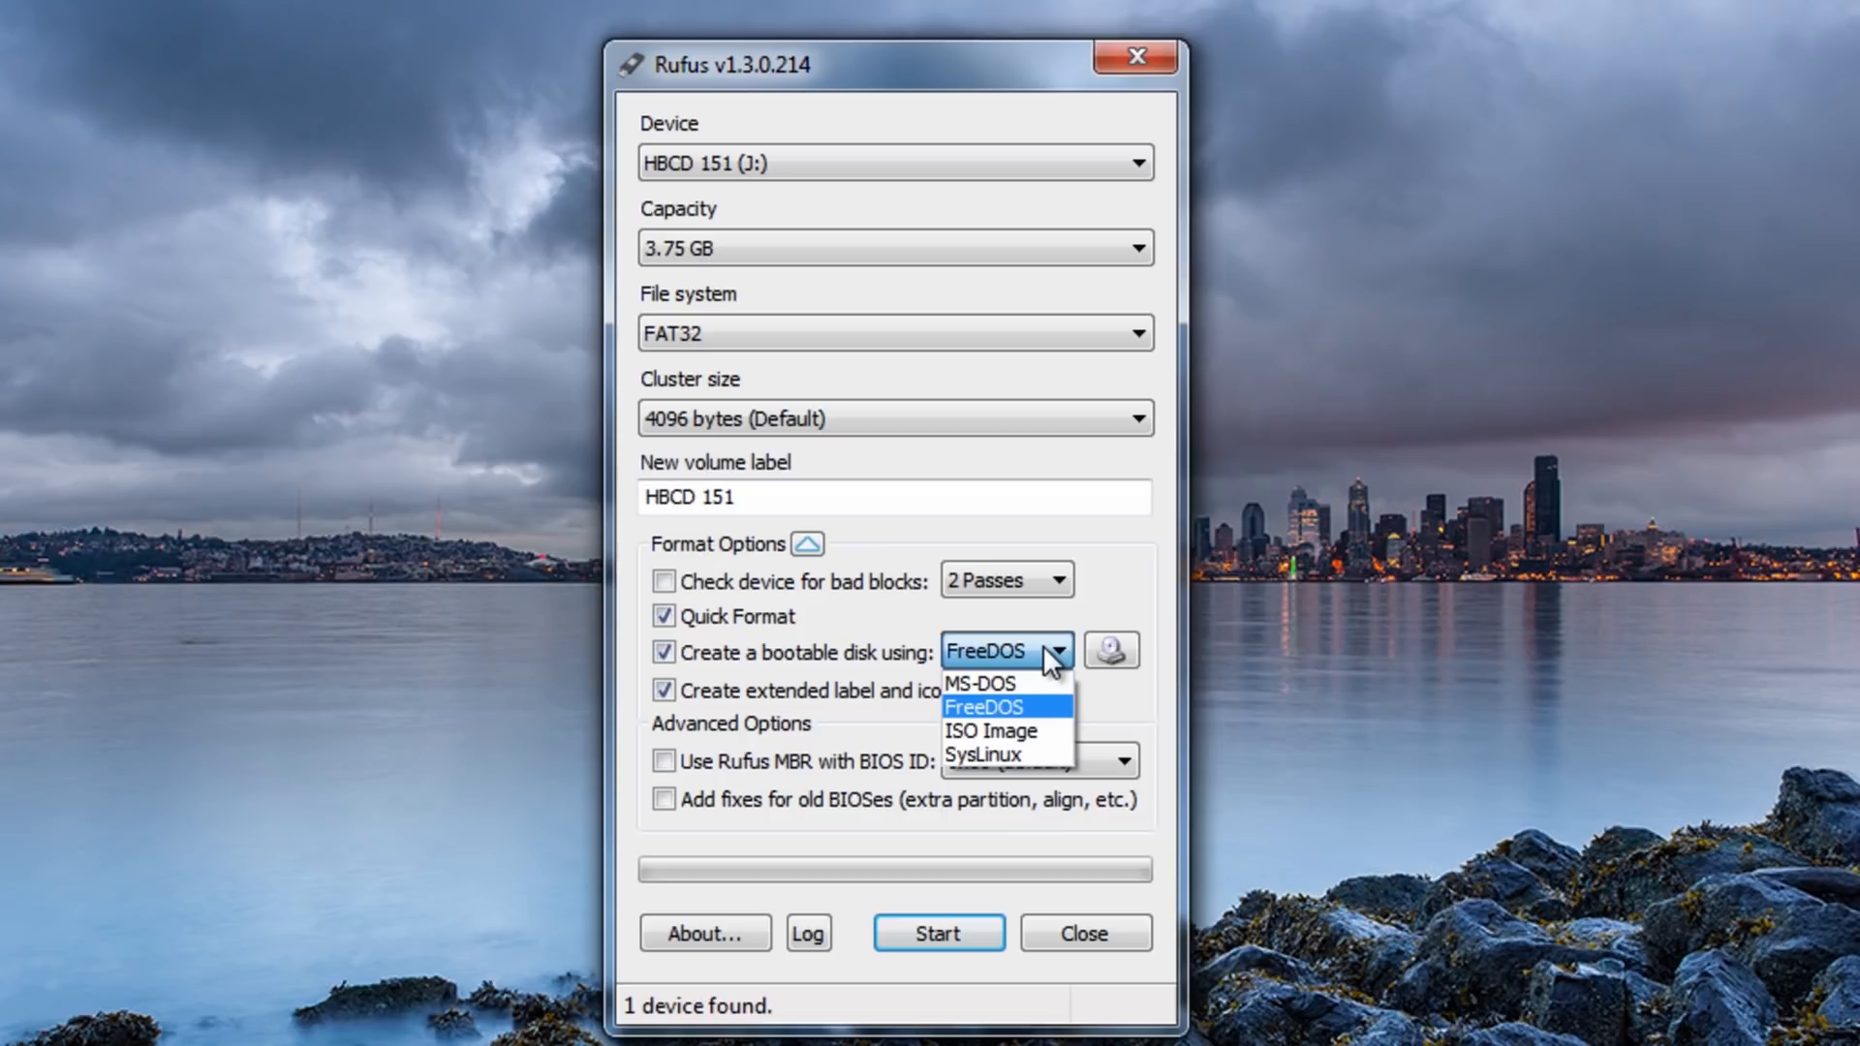
mouse_move(984, 756)
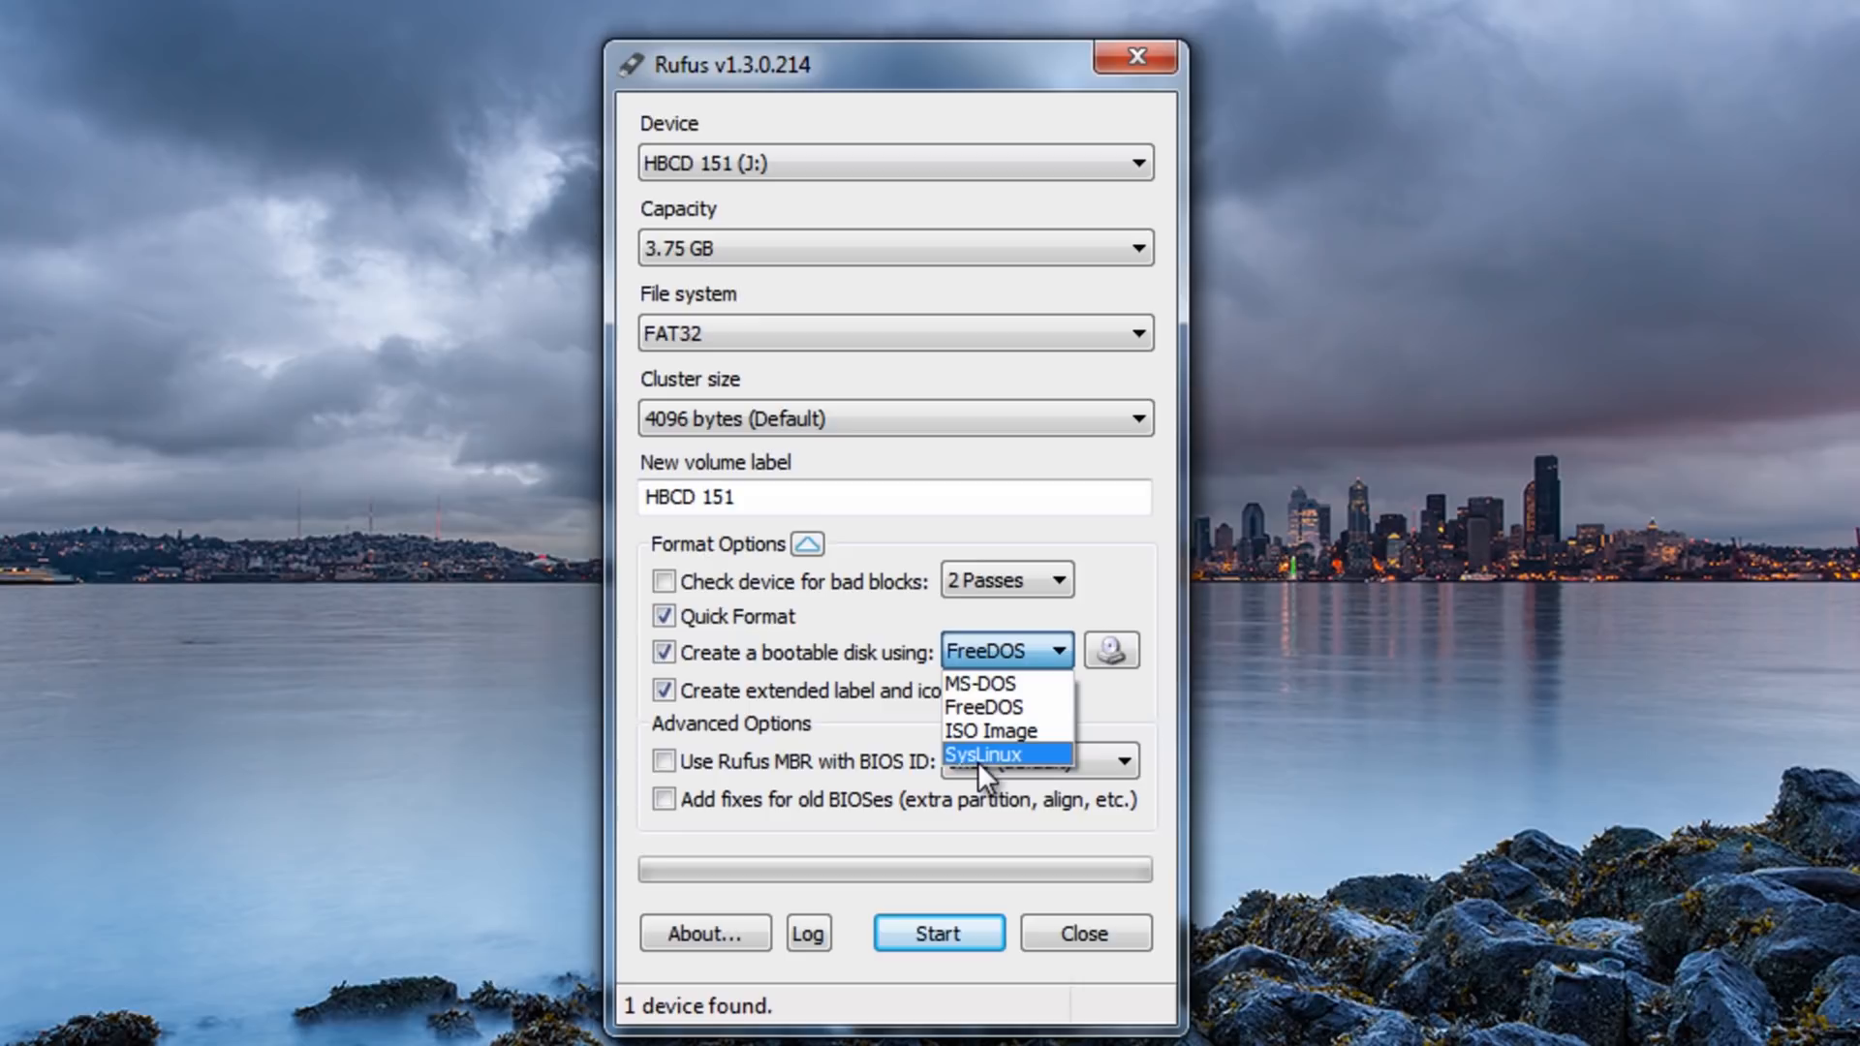
click(990, 729)
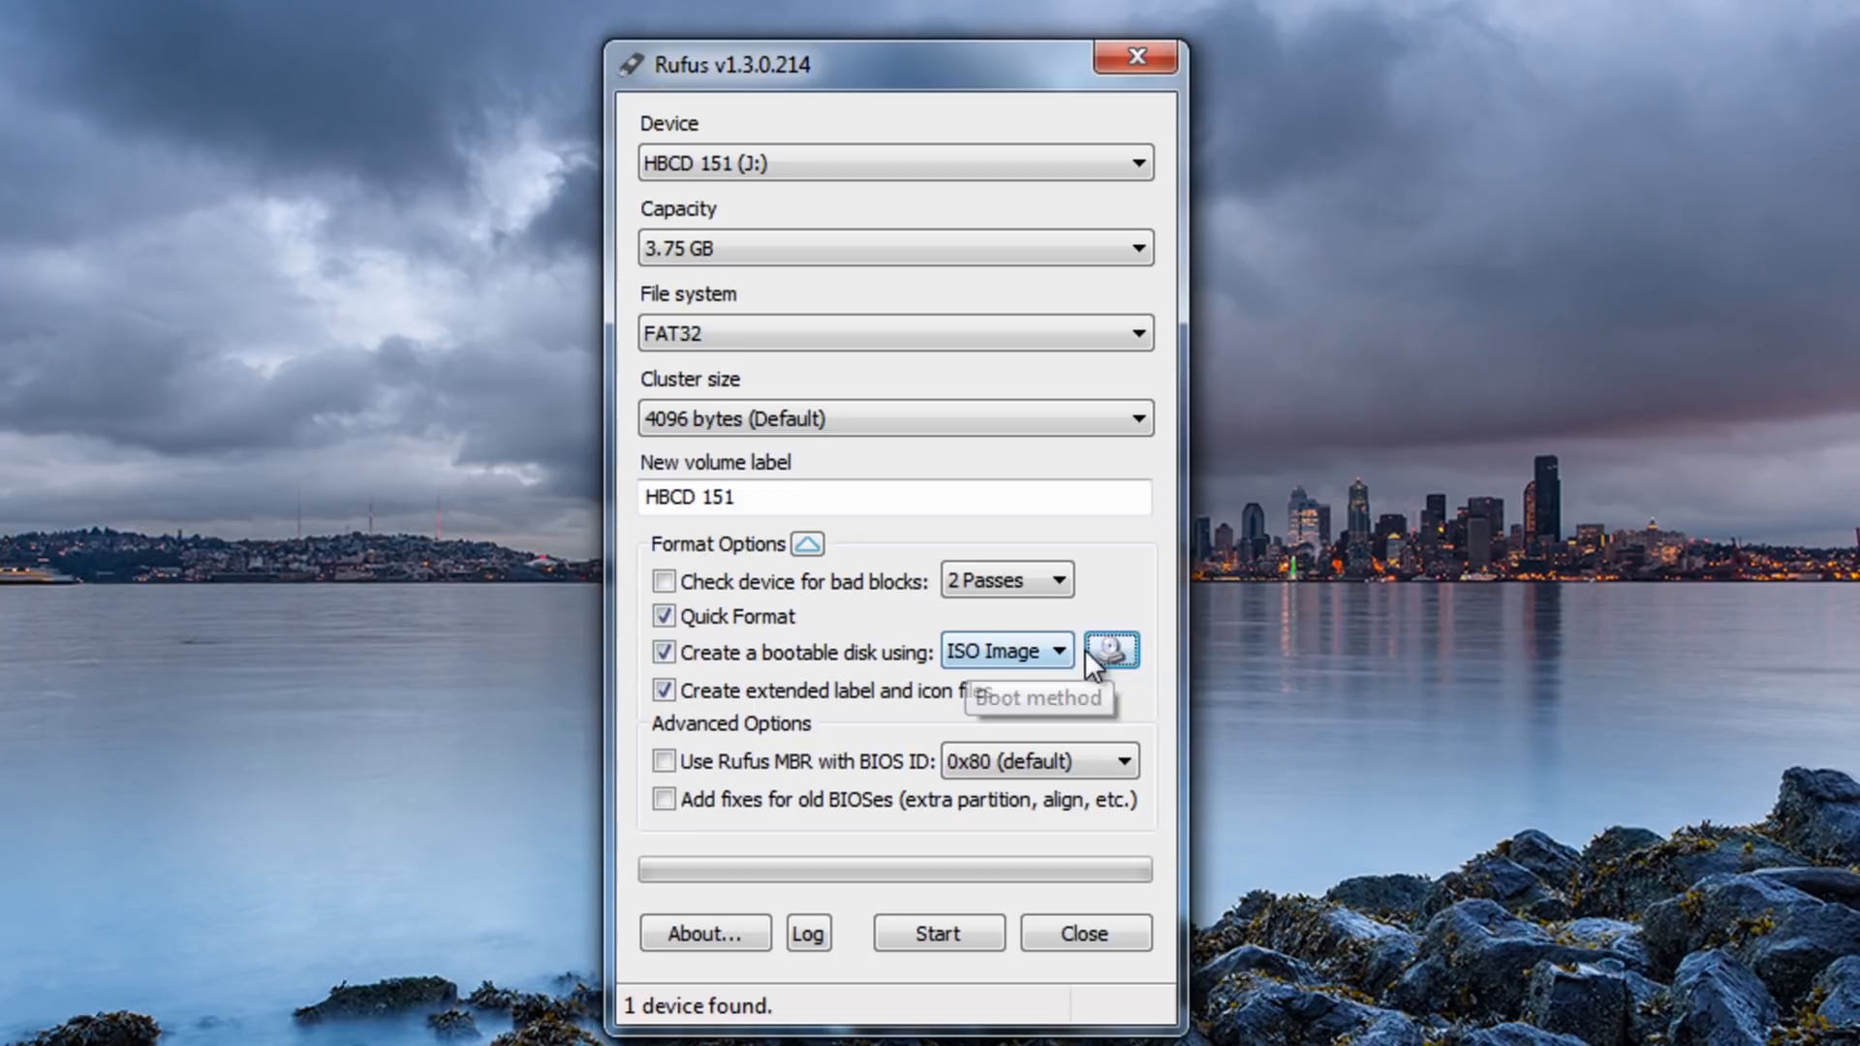
click(1110, 651)
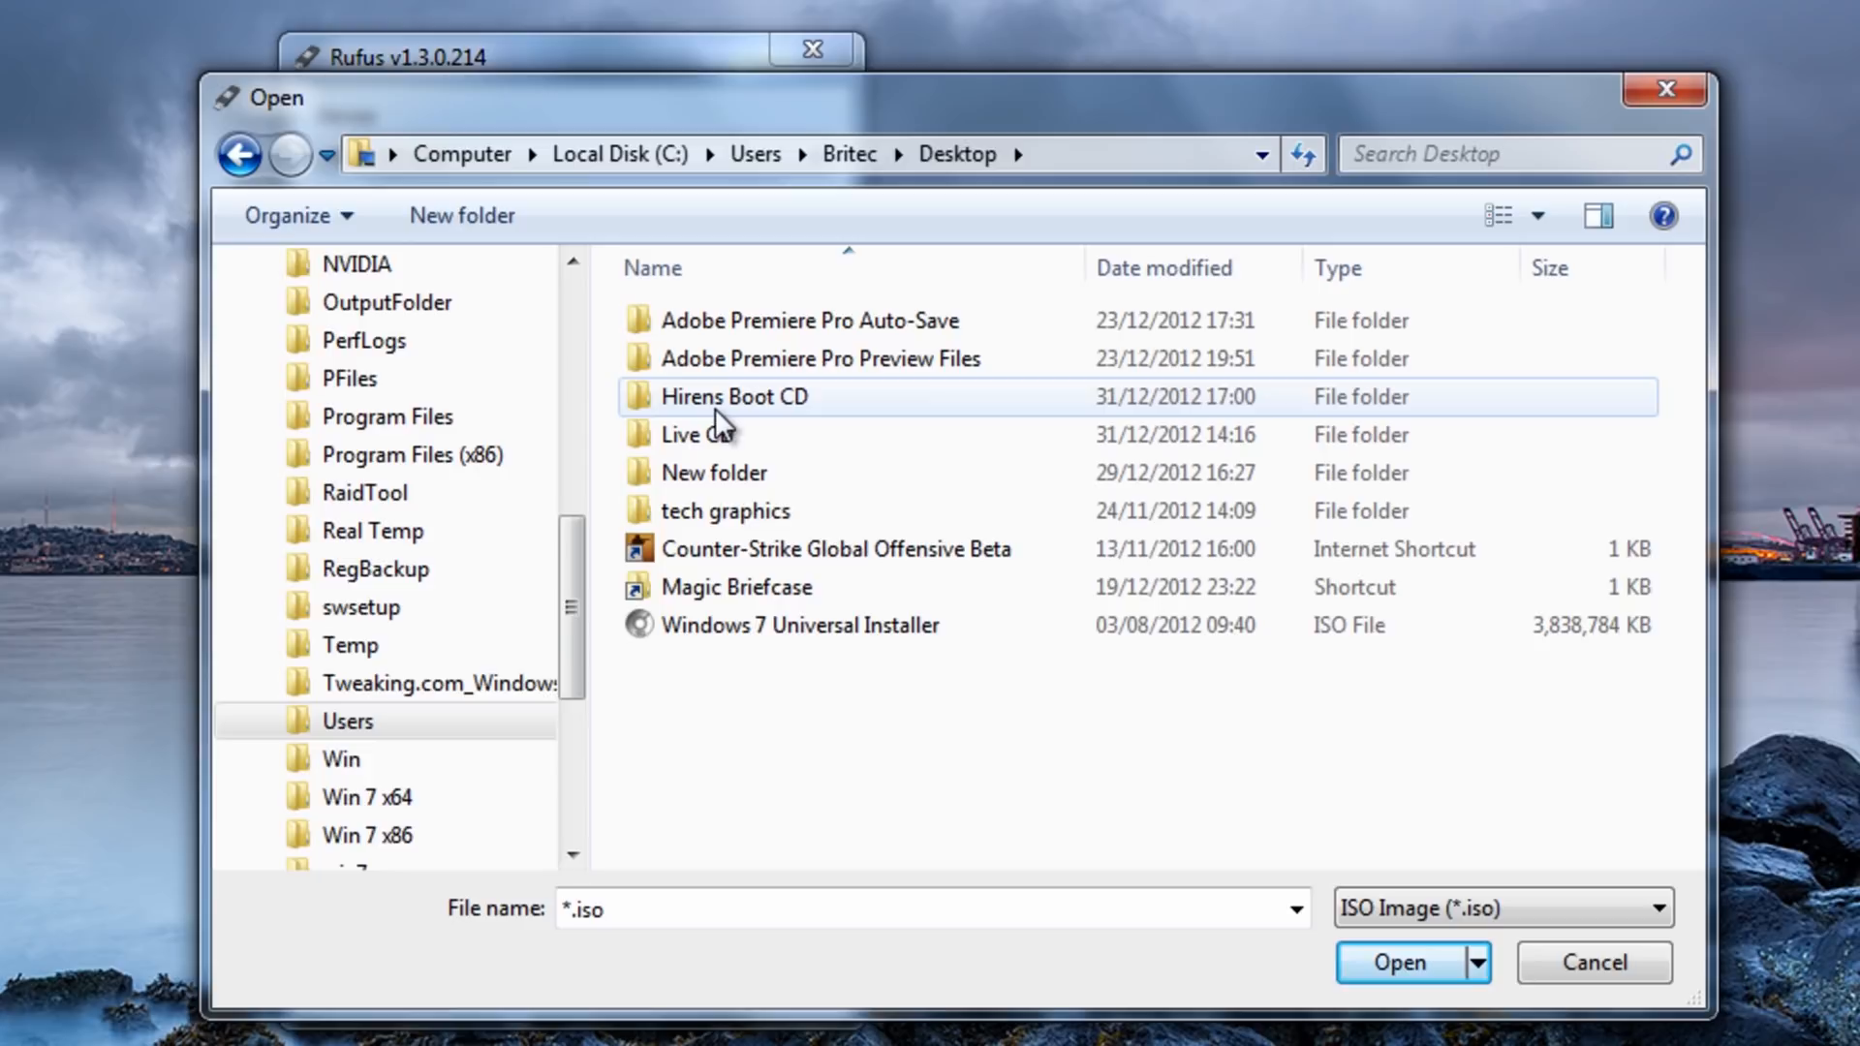
Open the Hirens Boot CD folder to load Hiren's.BootCD.15.1.iso.
click(1397, 962)
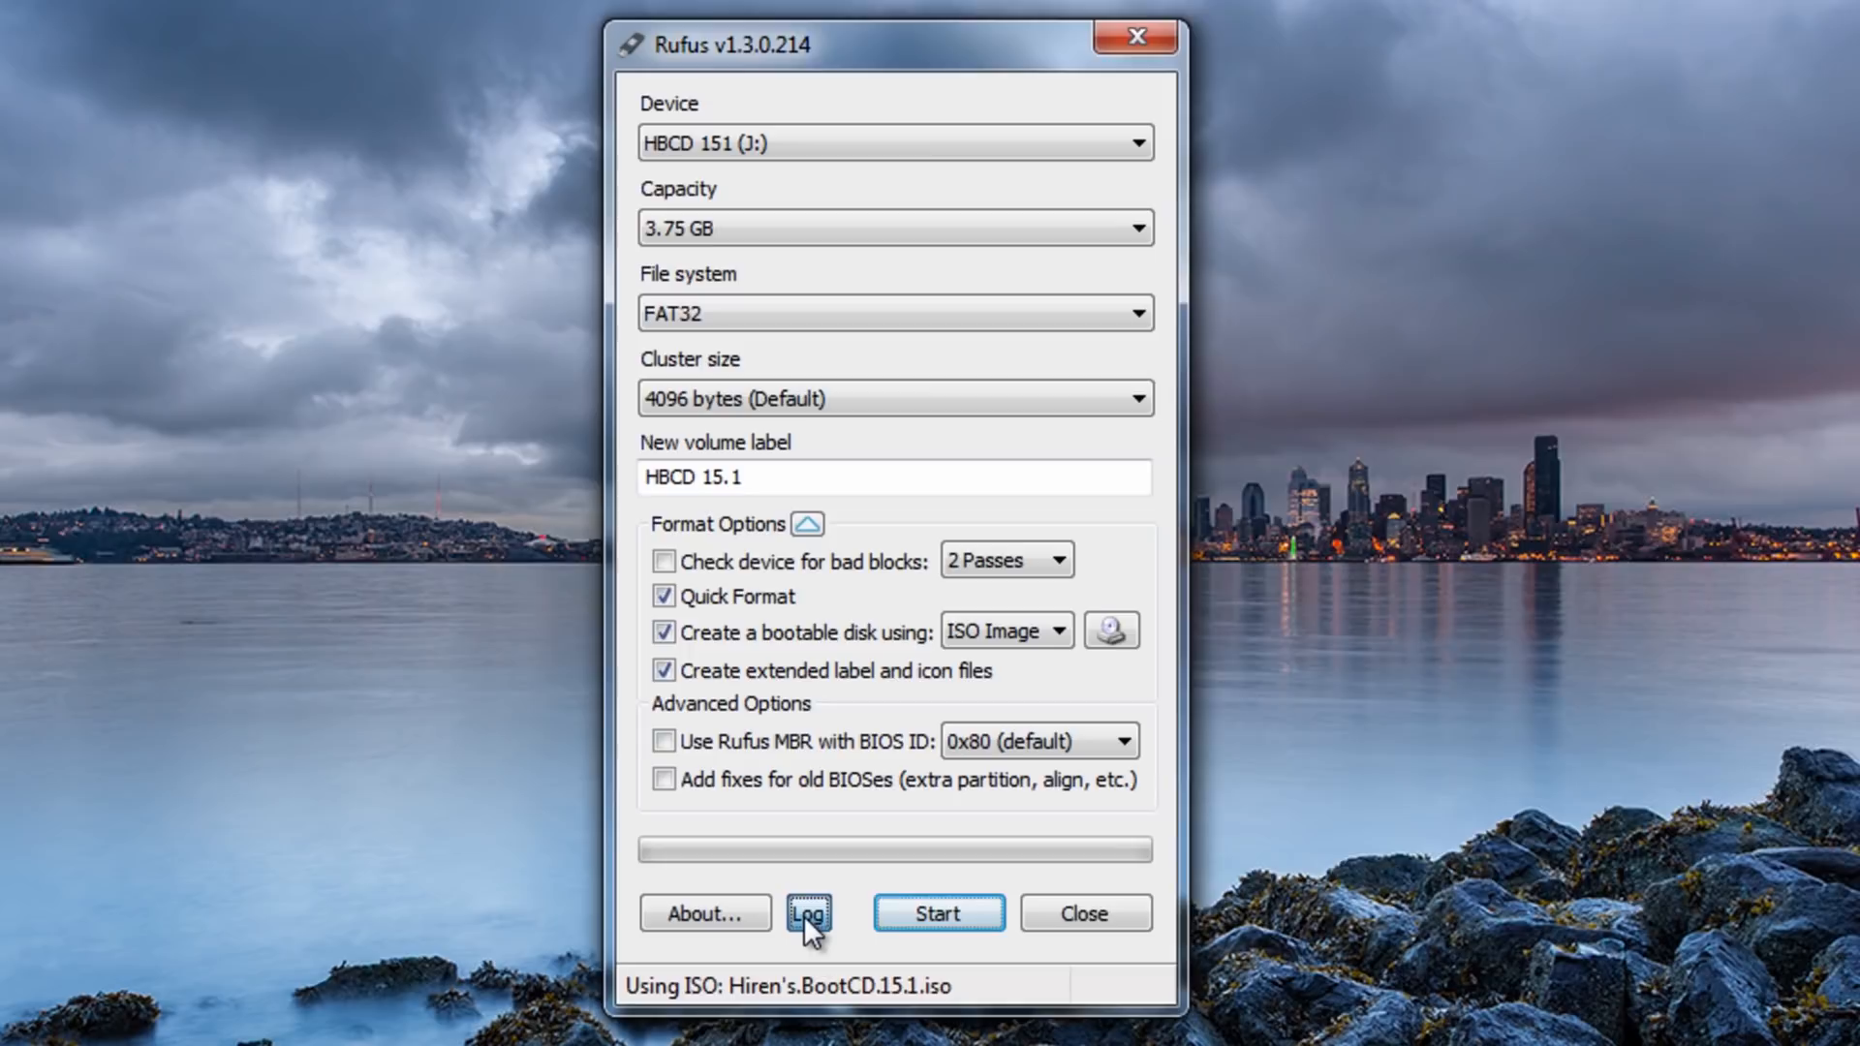
Show the Rufus log and save it to the Desktop as rufus.log.
click(808, 914)
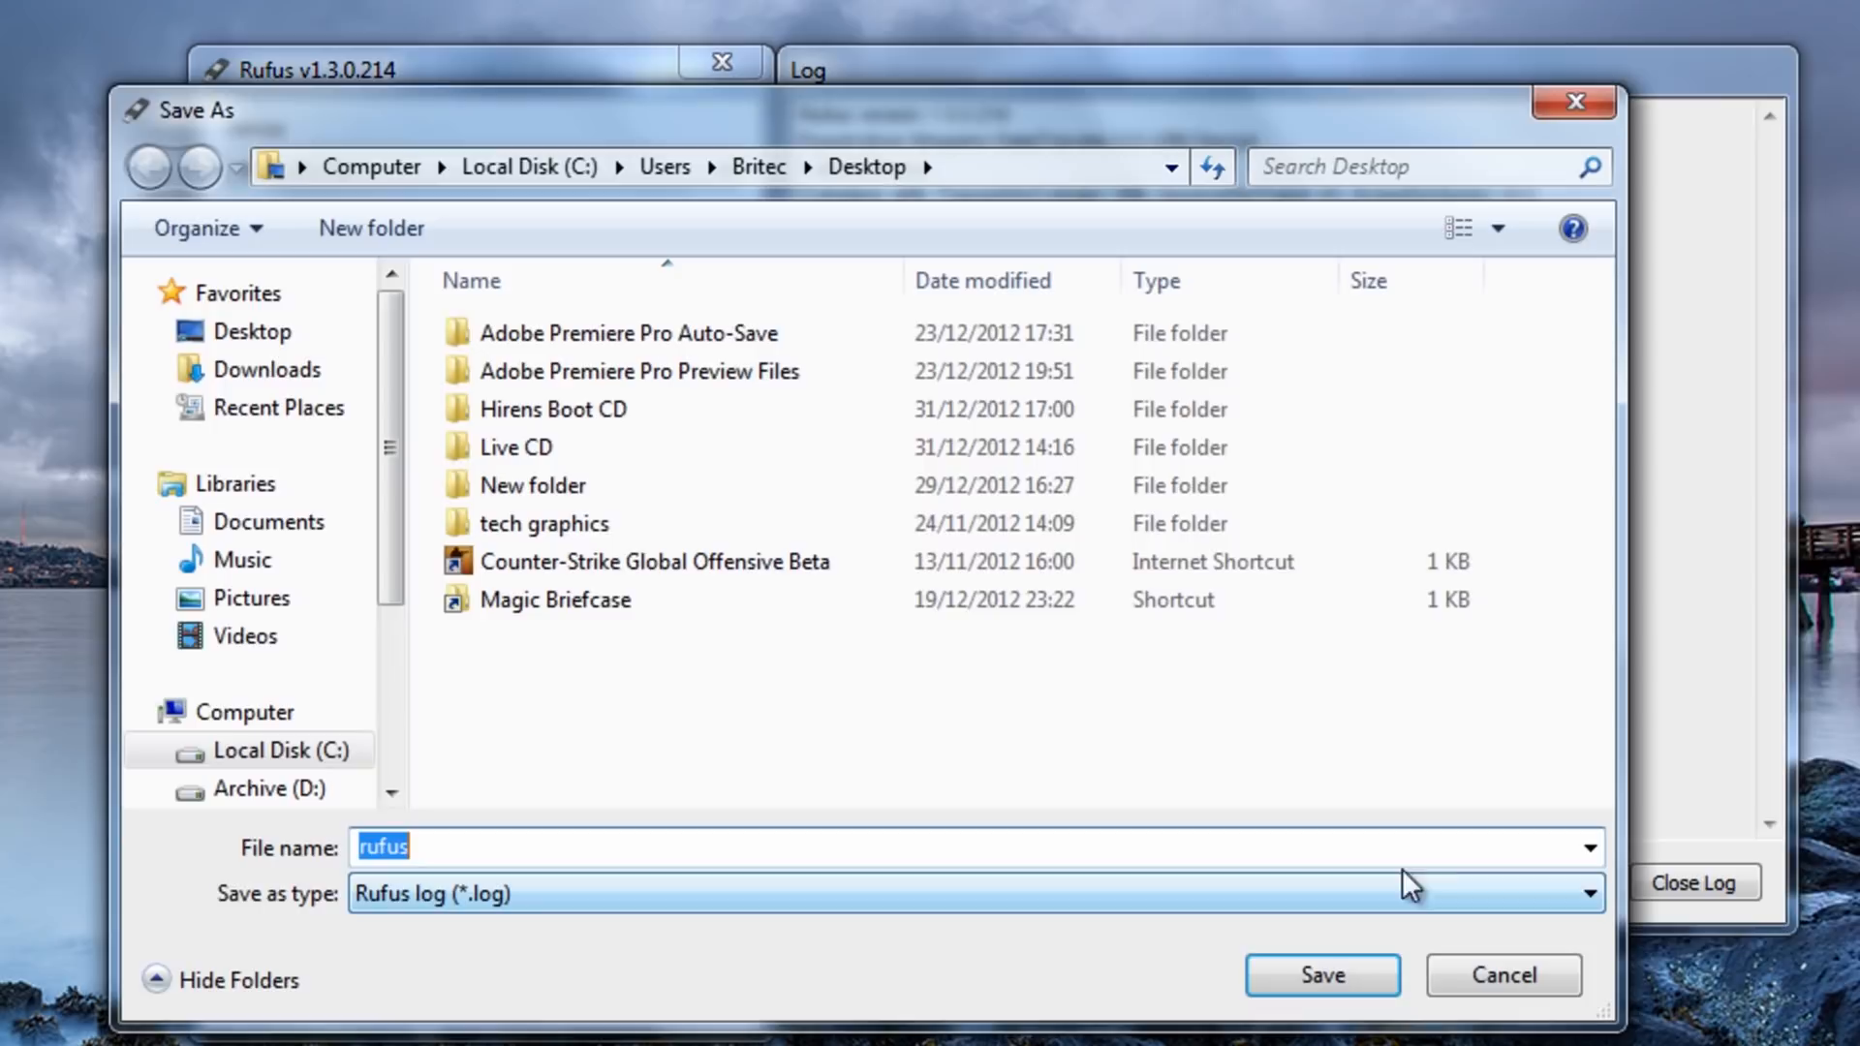
click(1321, 973)
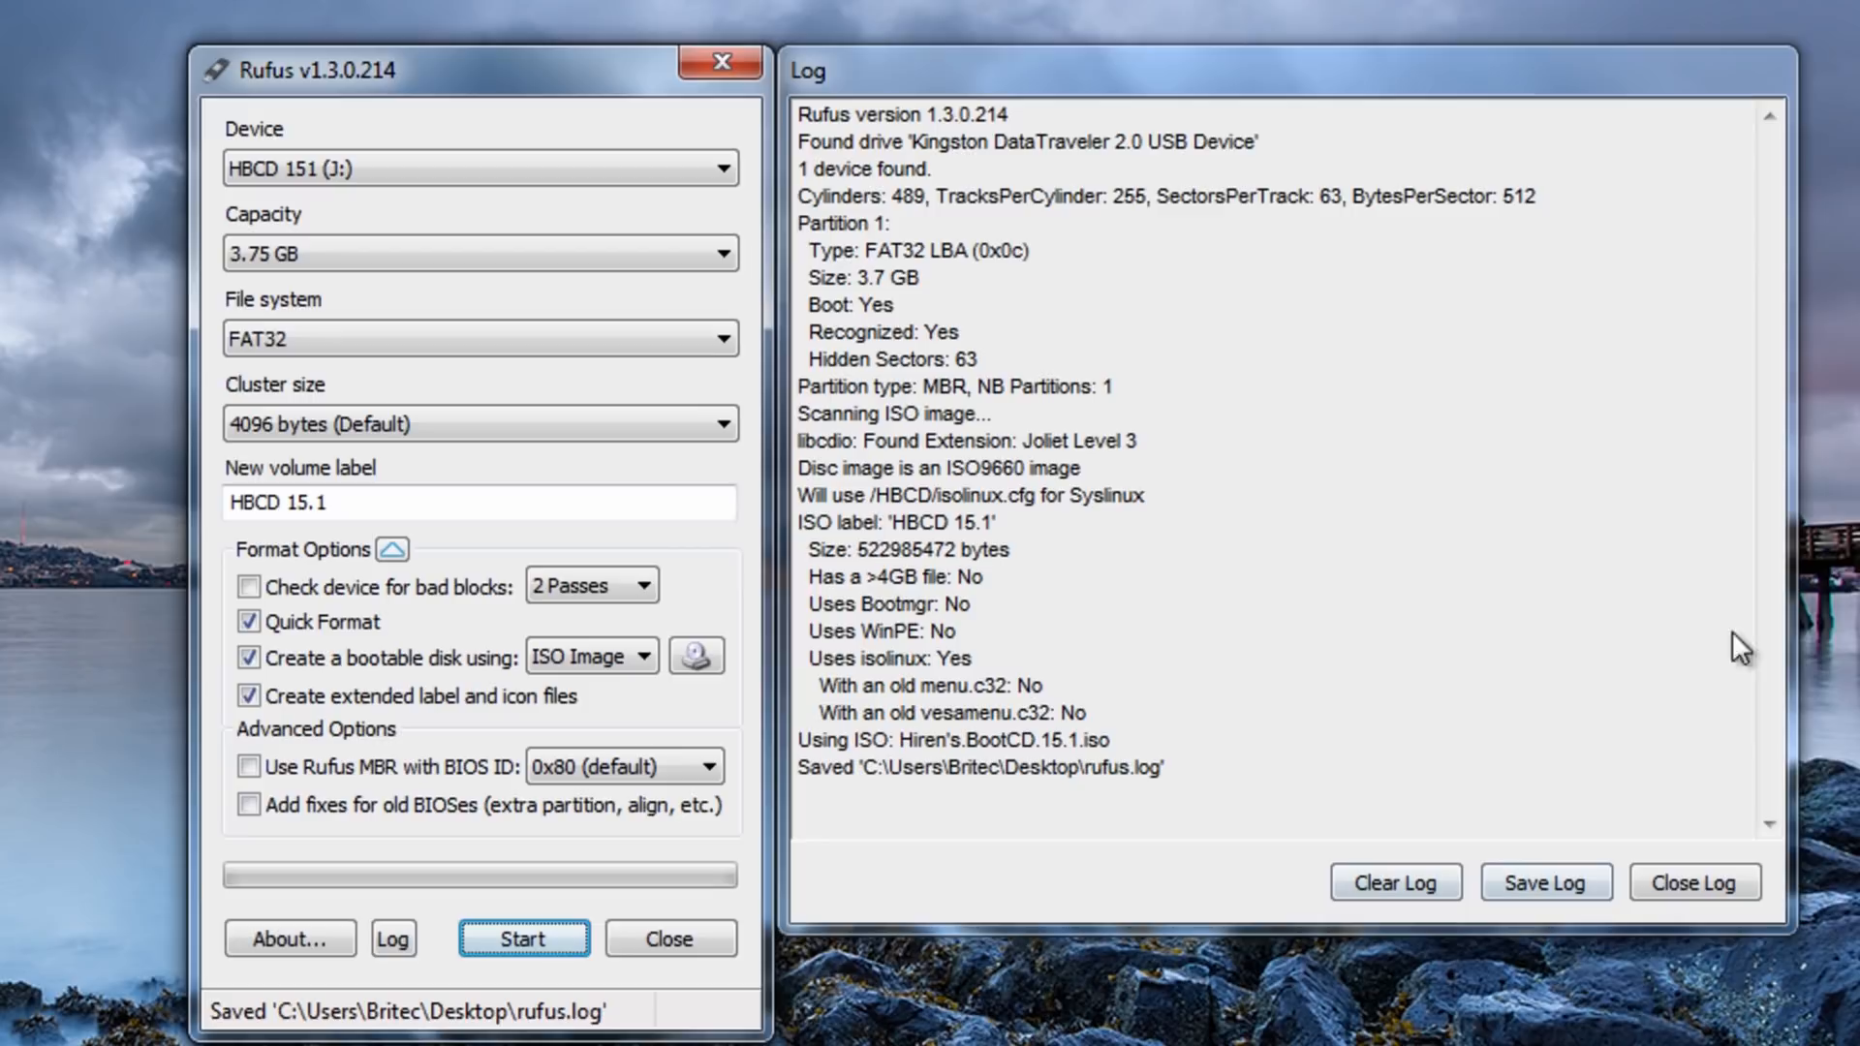
Start writing to drive J: and confirm erasing all its data.
click(522, 937)
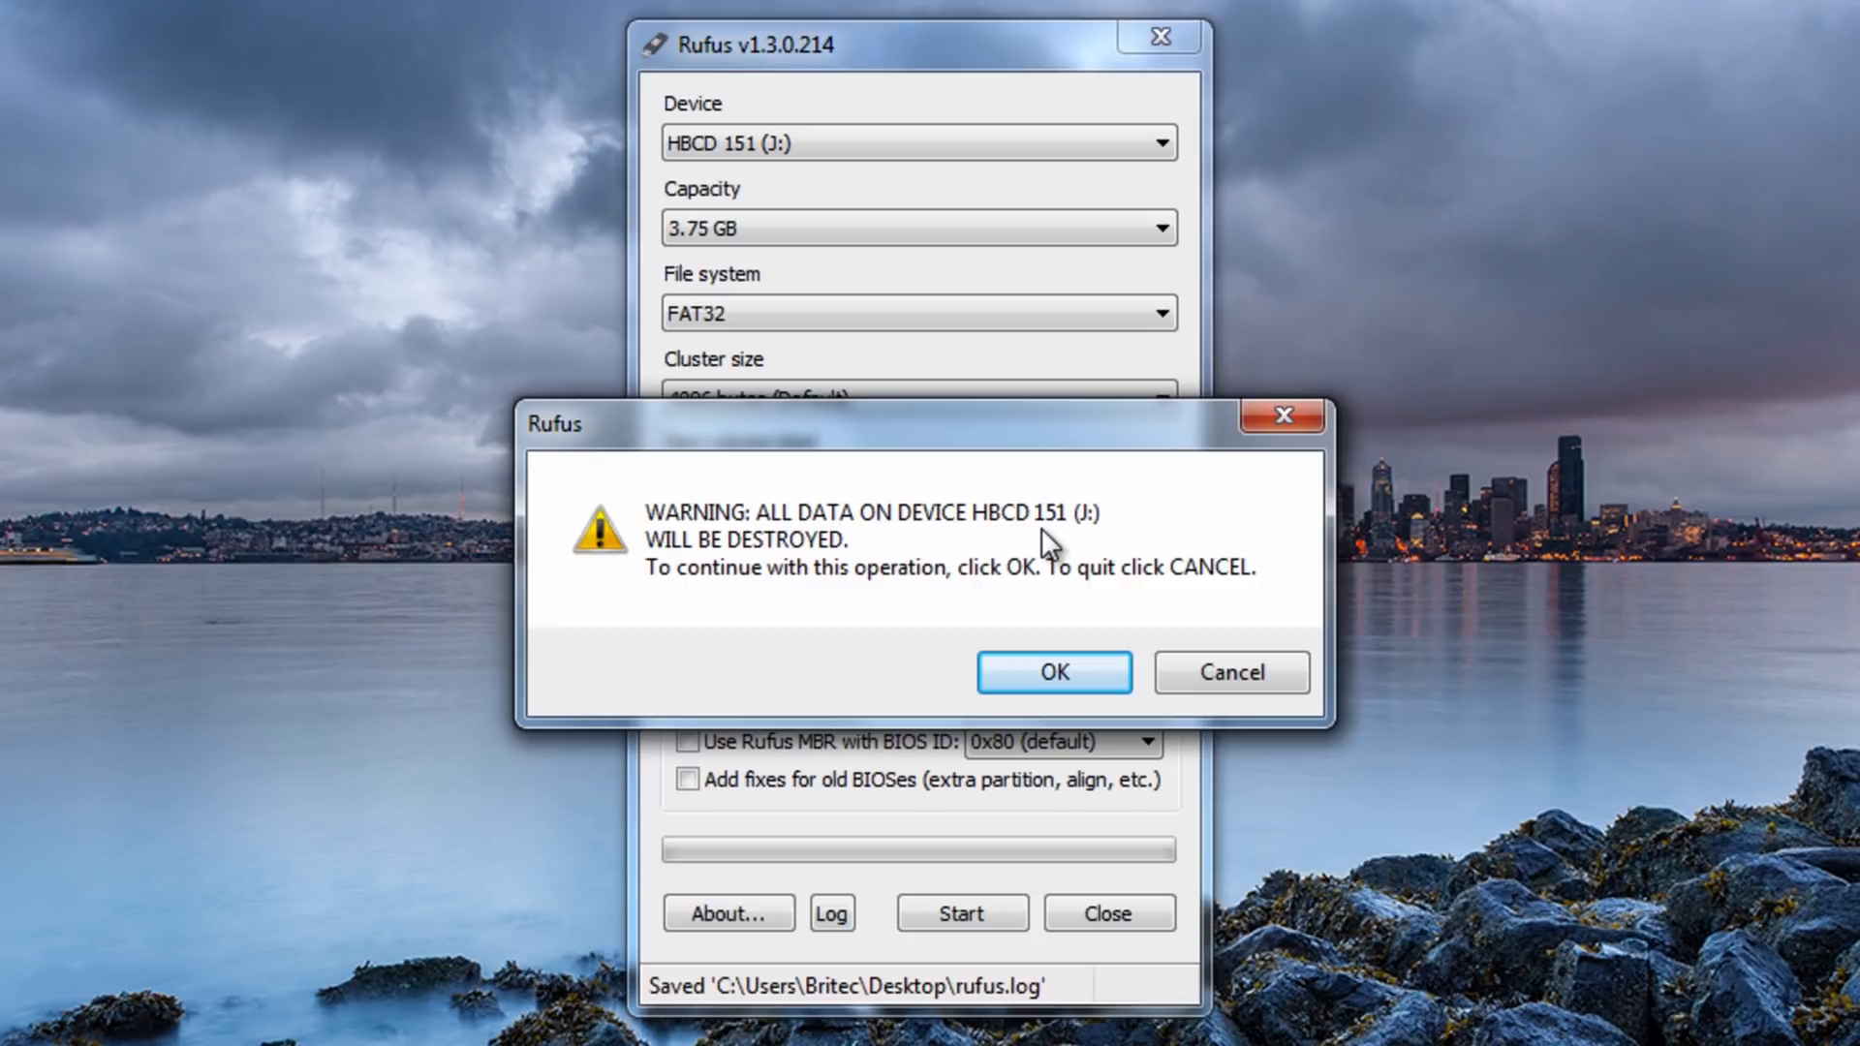
mouse_move(756, 573)
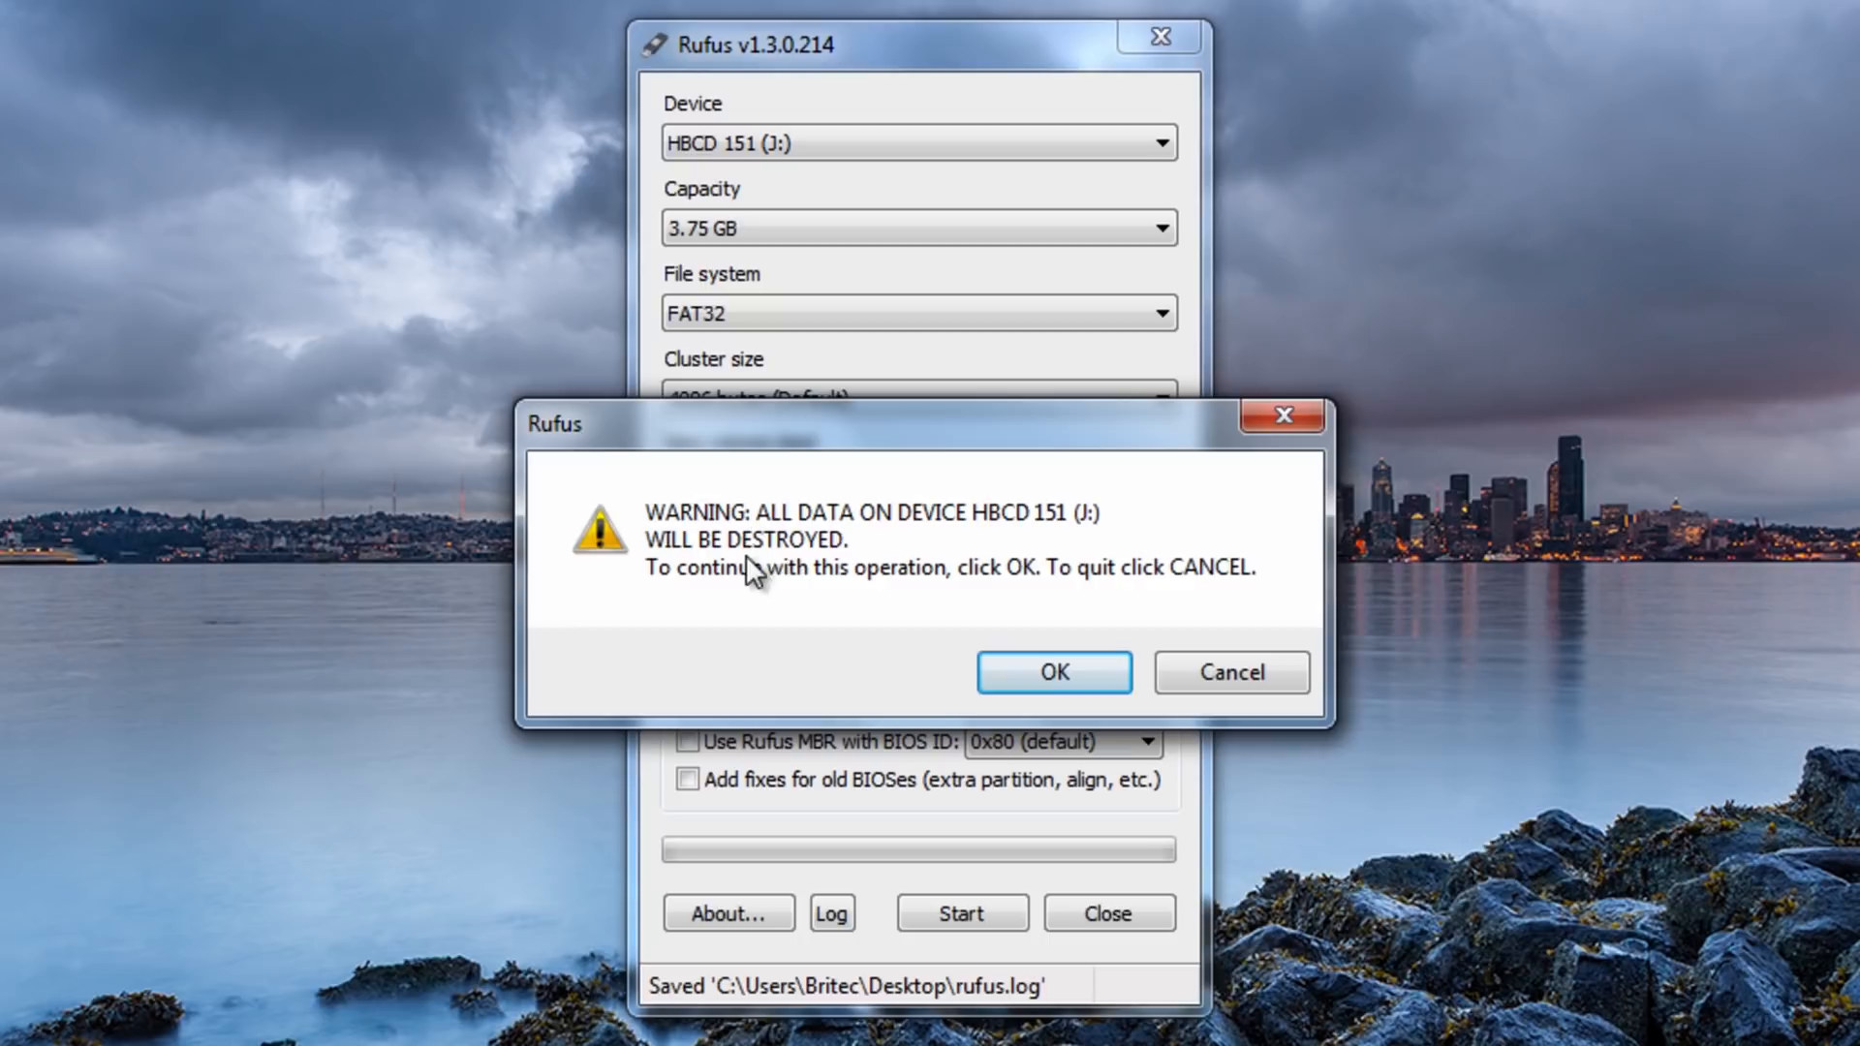
click(1051, 672)
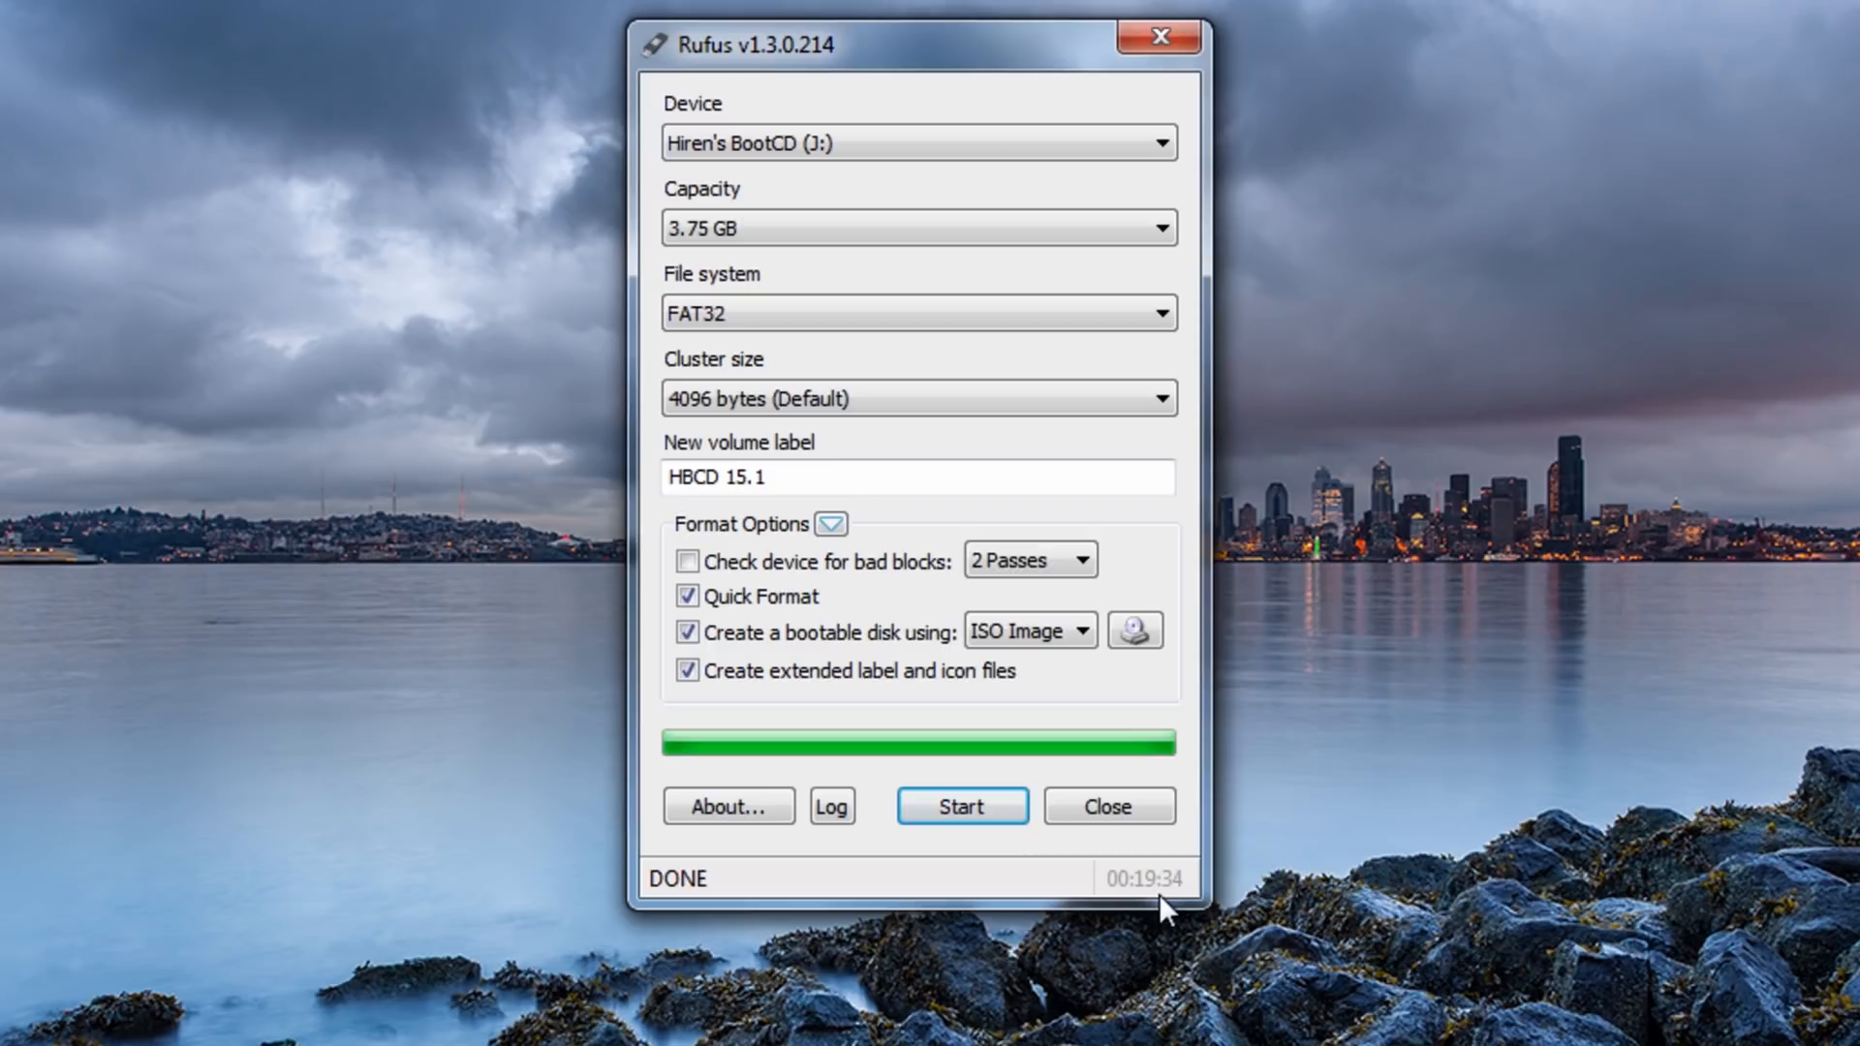
mouse_move(1104, 855)
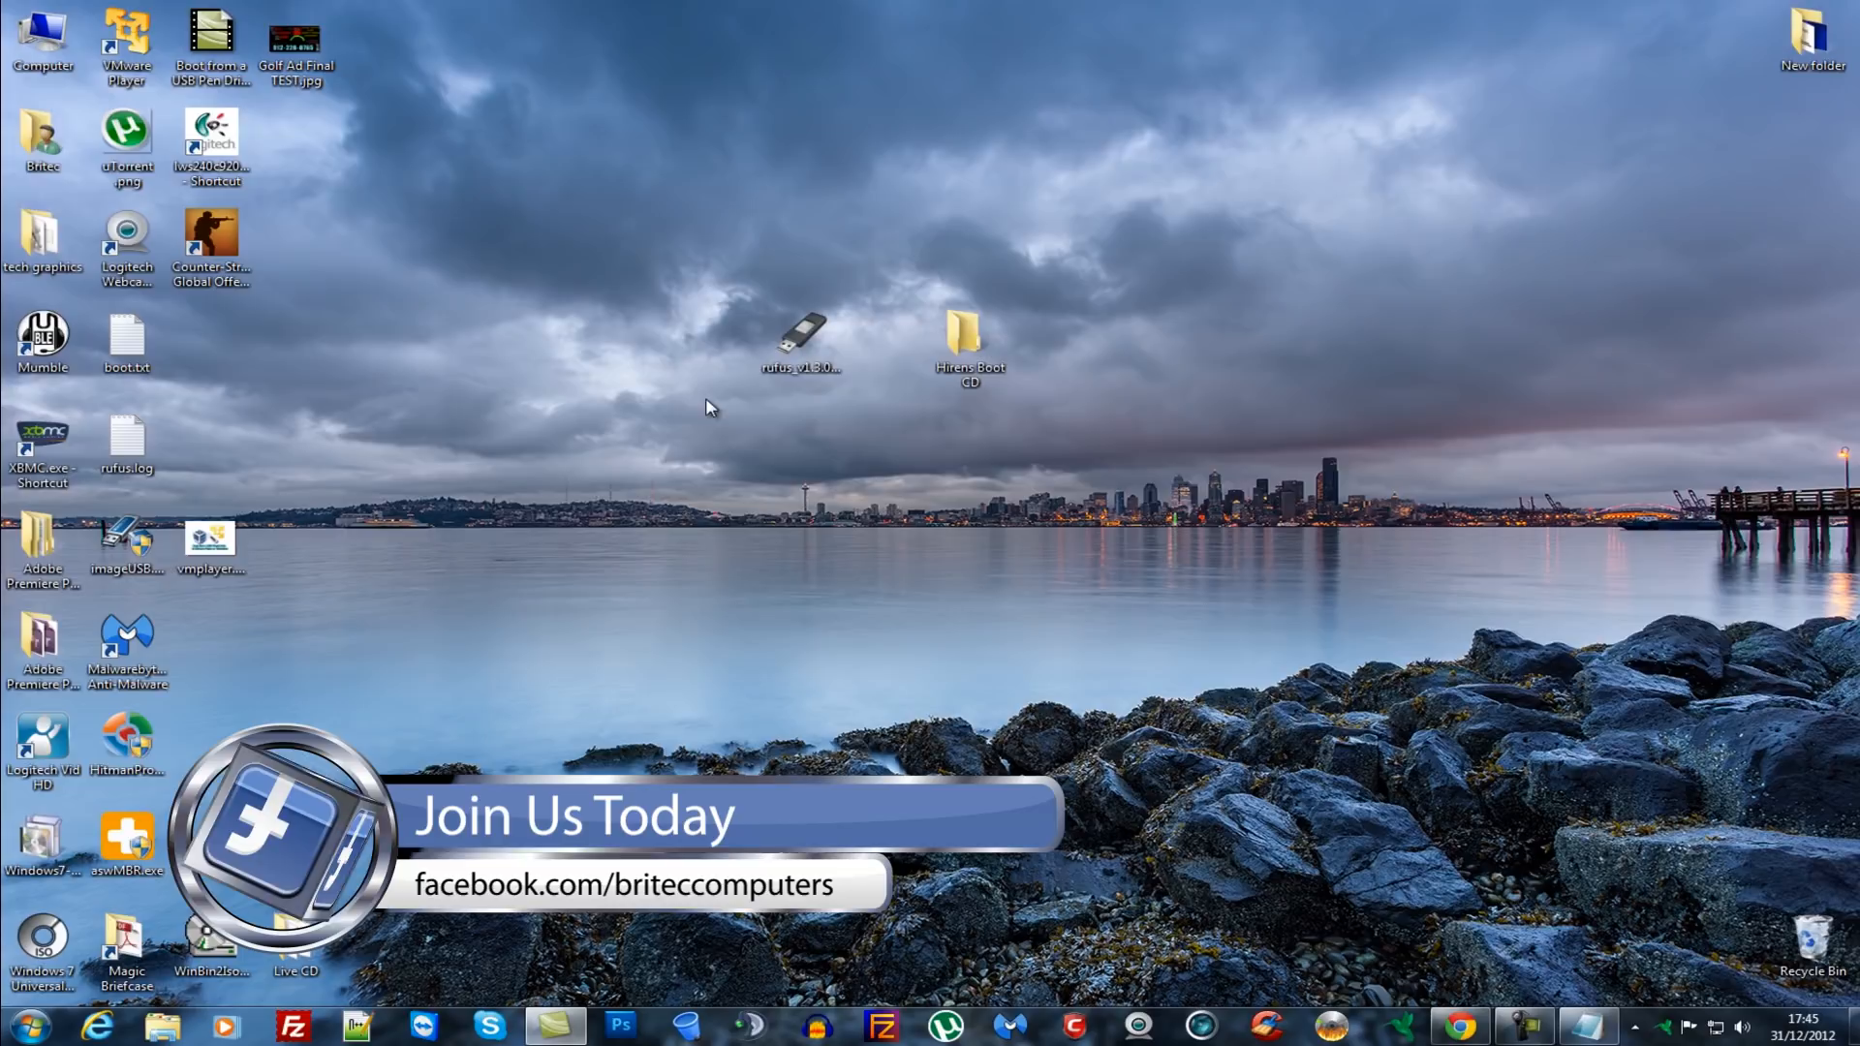
mouse_move(867, 554)
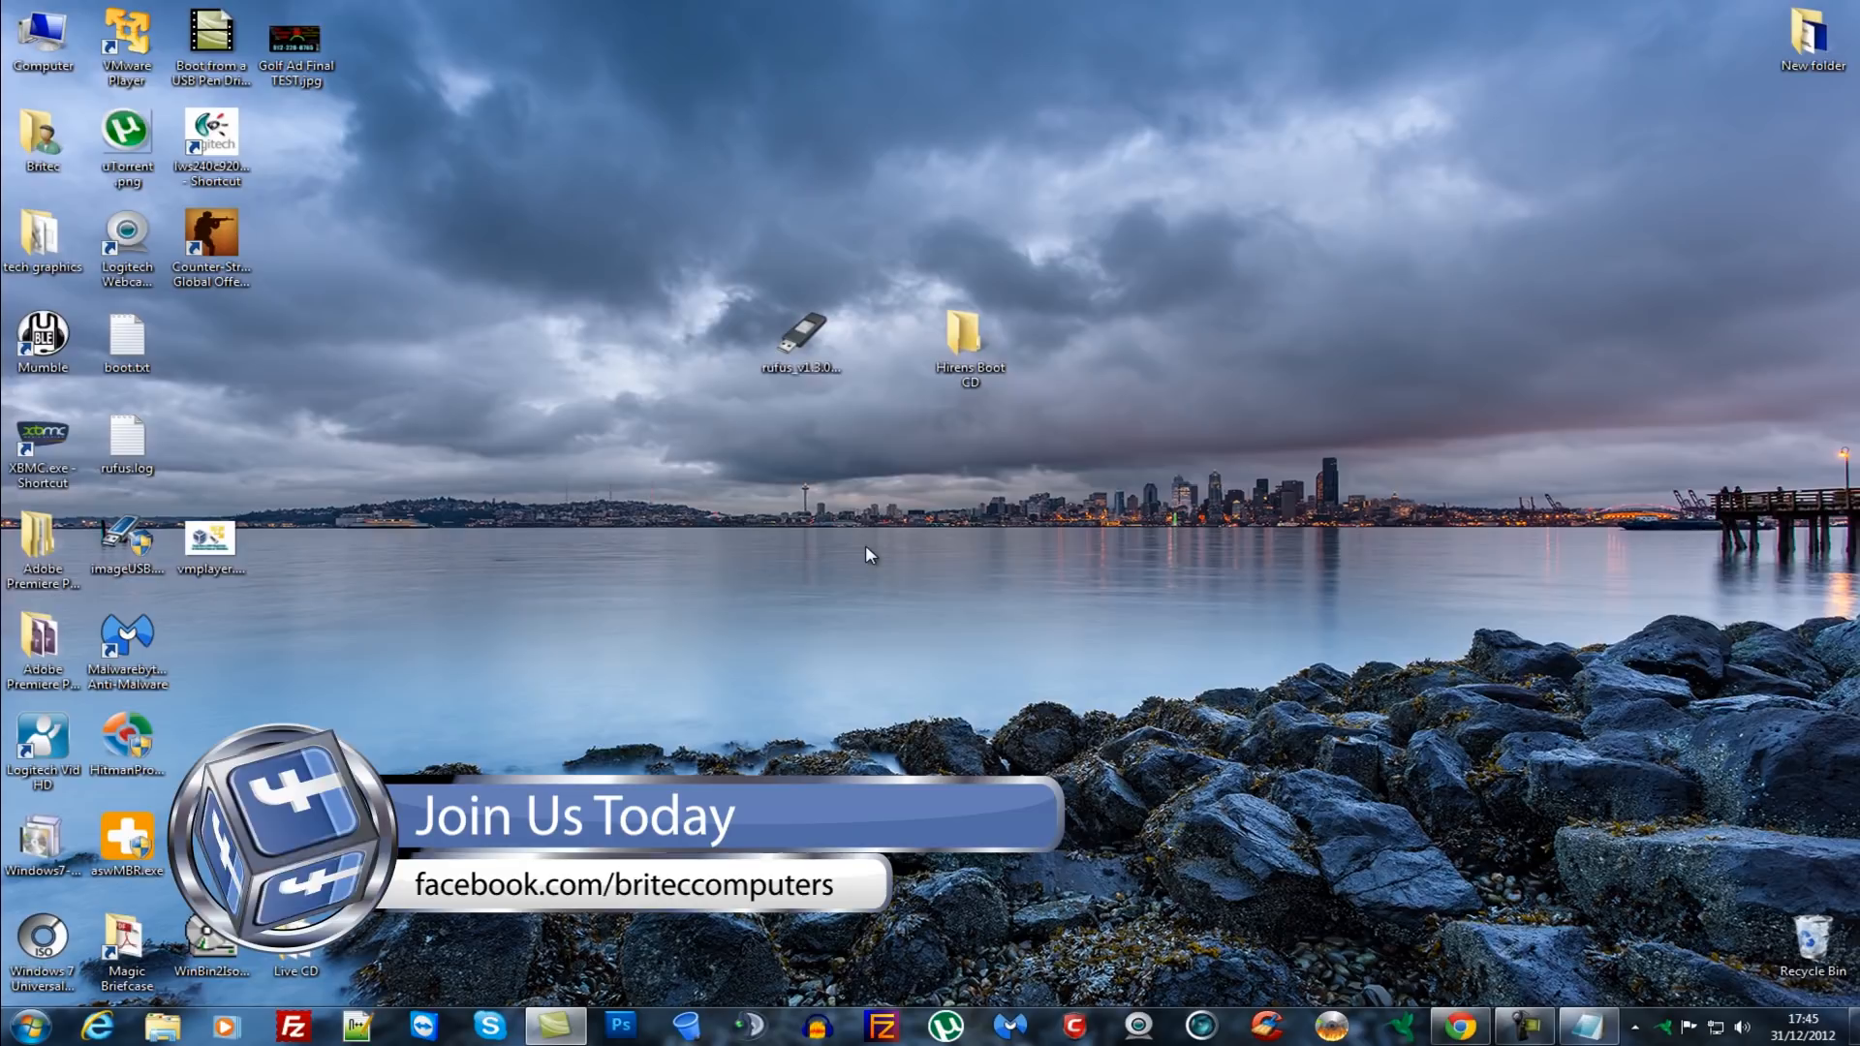